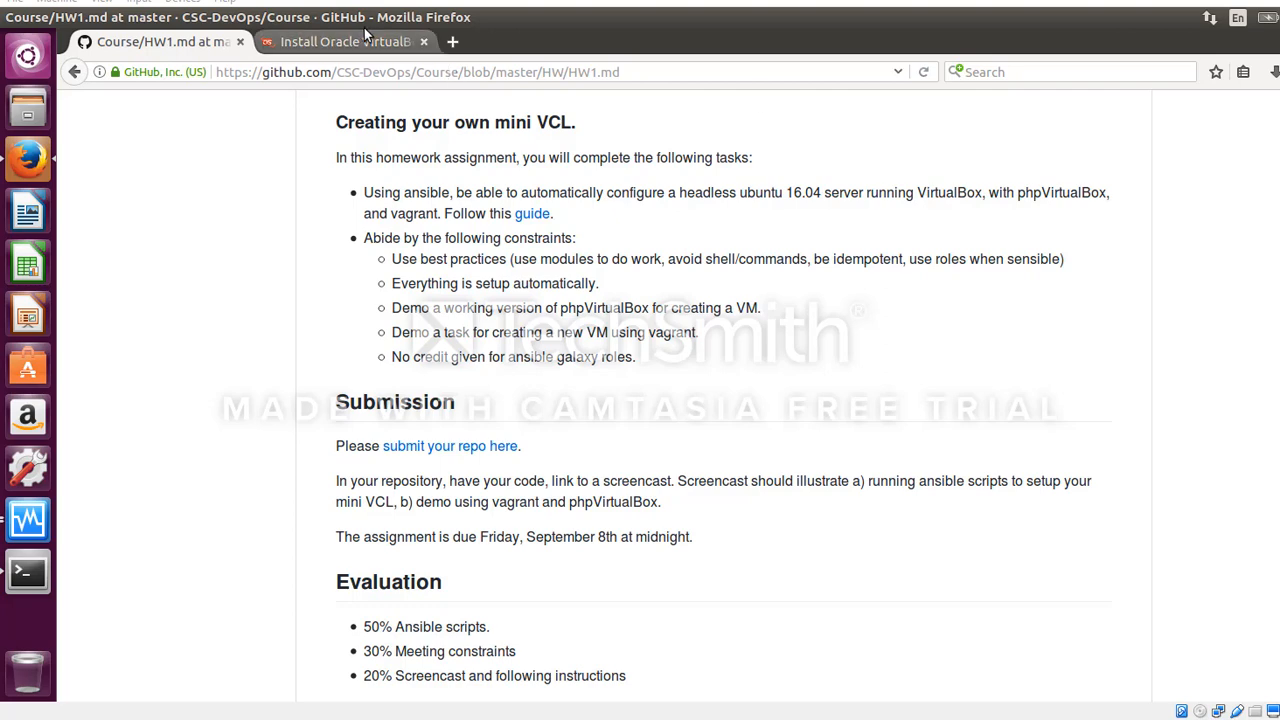
- Switch to the OSTechNix VirtualBox install guide and scroll to its Prerequisites commands
{"action": "left_click", "coordinate": [344, 40]}
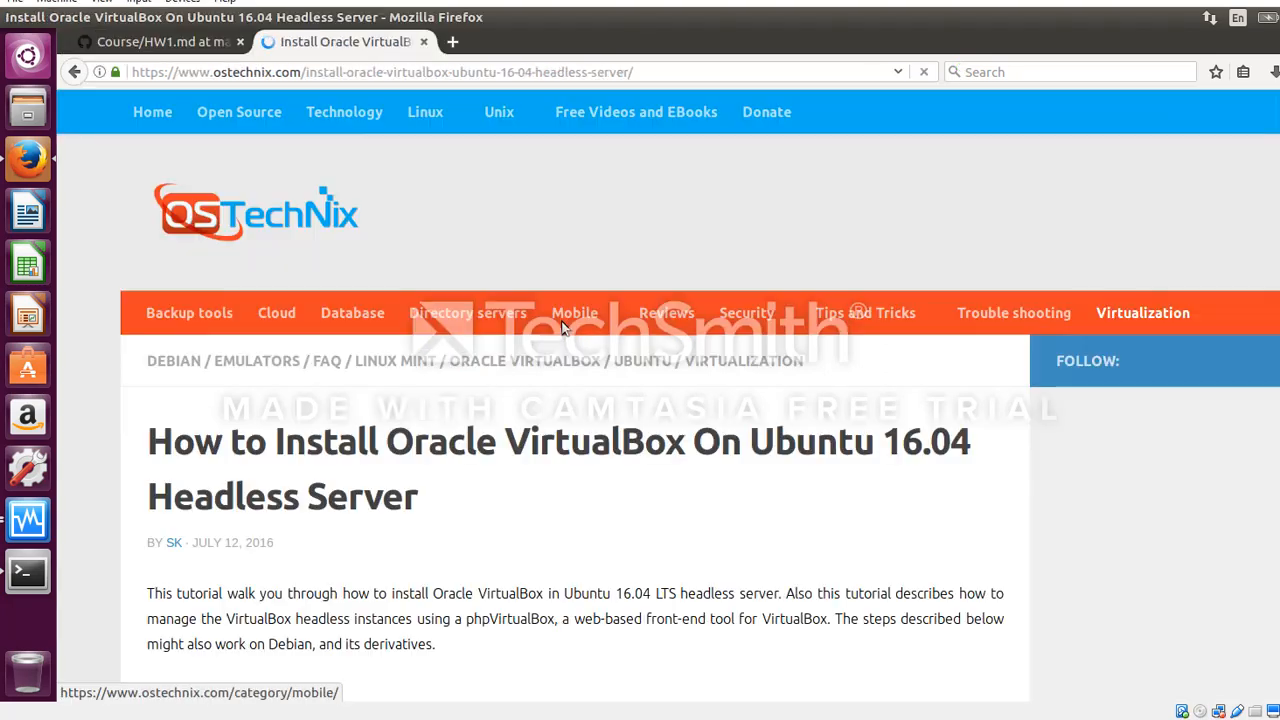
{"action": "scroll", "scroll_direction": "down", "scroll_amount": 3}
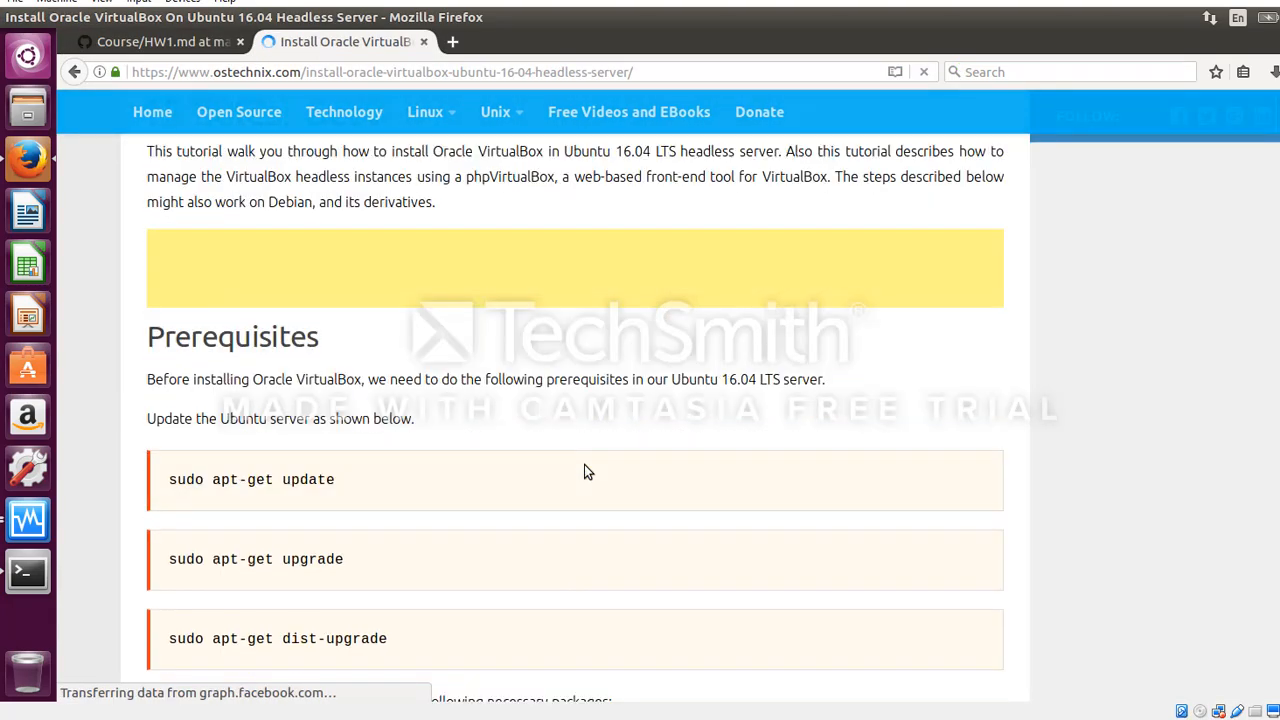
{"action": "scroll", "scroll_direction": "down", "scroll_amount": 3}
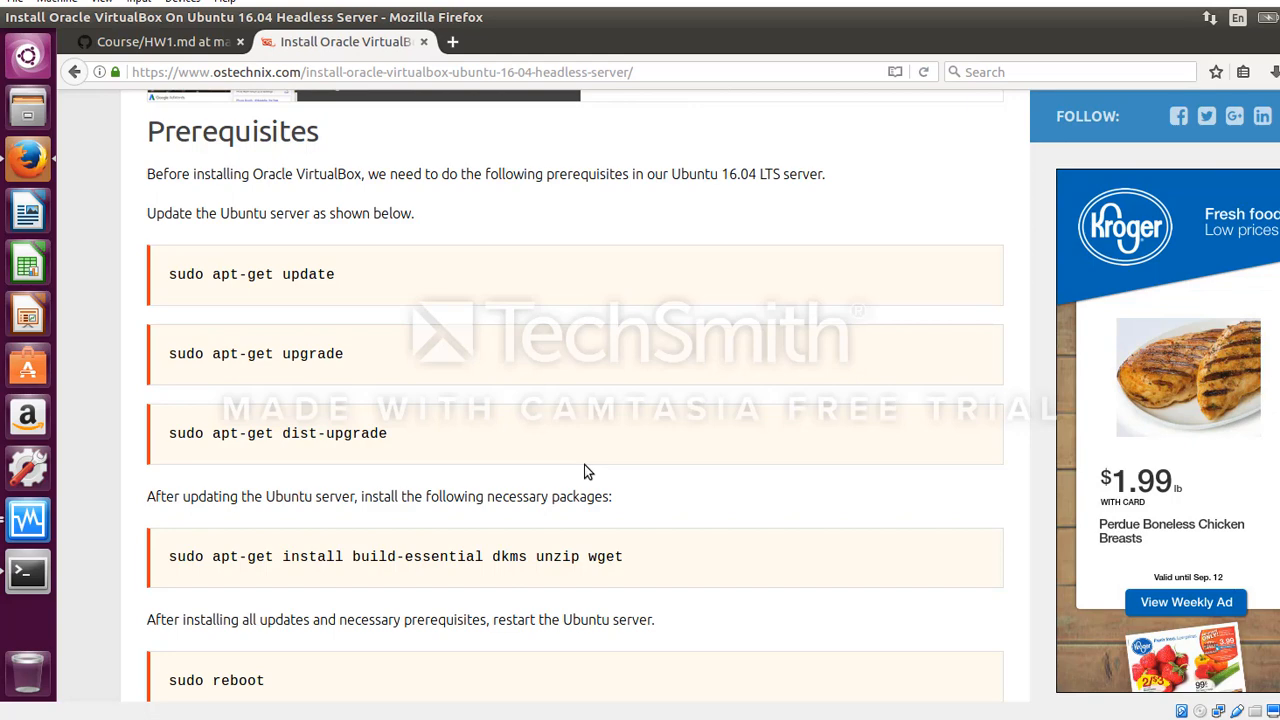
{"action": "mouse_move", "coordinate": [28, 468]}
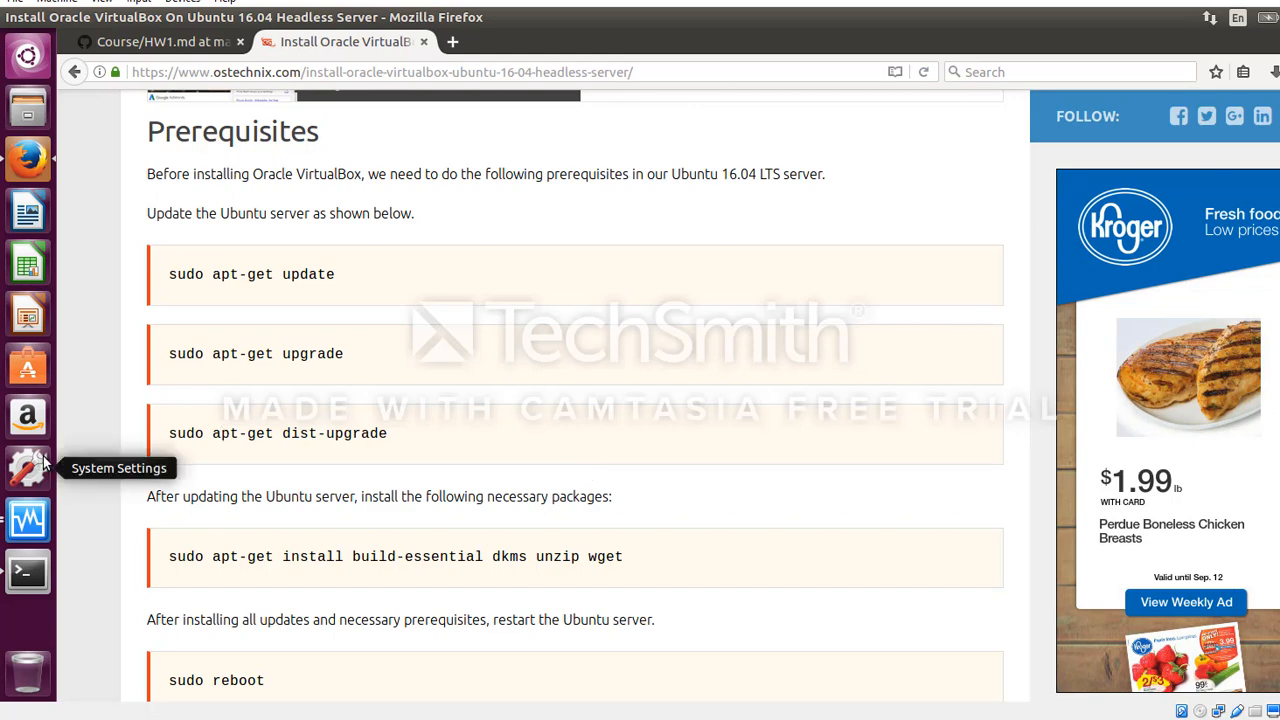
{"action": "mouse_move", "coordinate": [28, 572]}
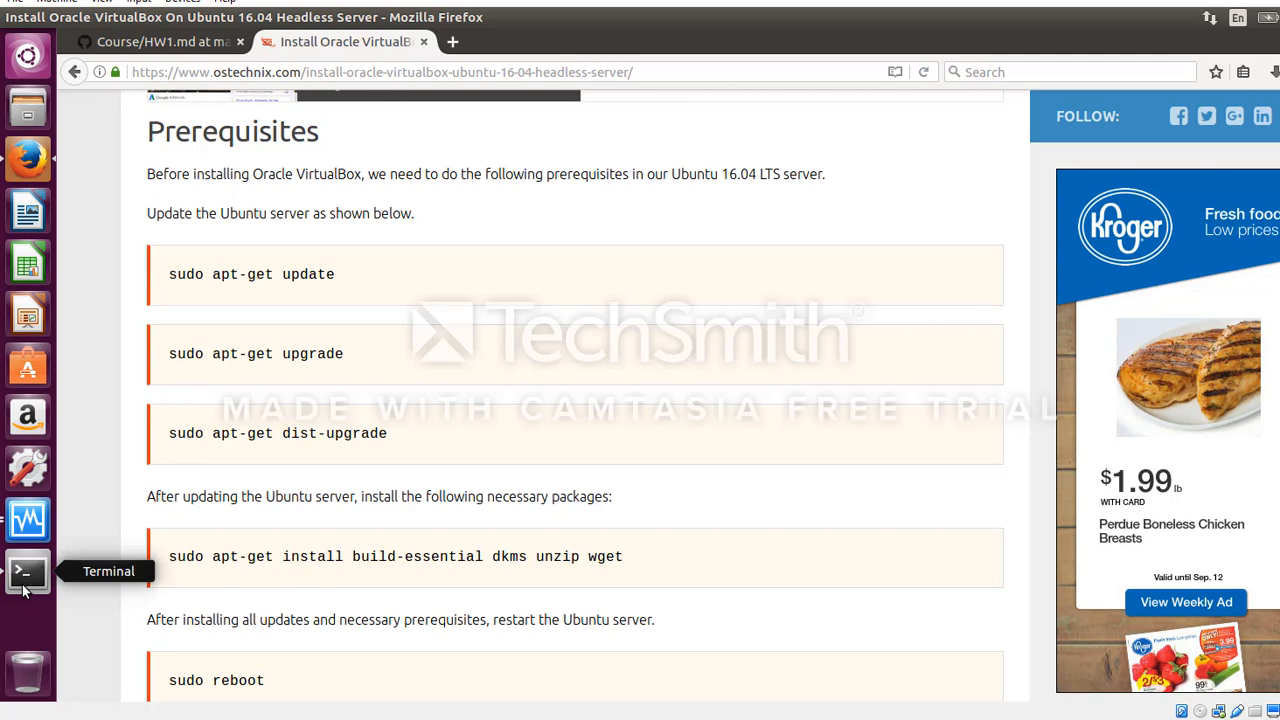
- Confirm HW1_Client port forwarding (8001→80, 8000→22) and close its Settings
{"action": "left_click", "coordinate": [28, 572]}
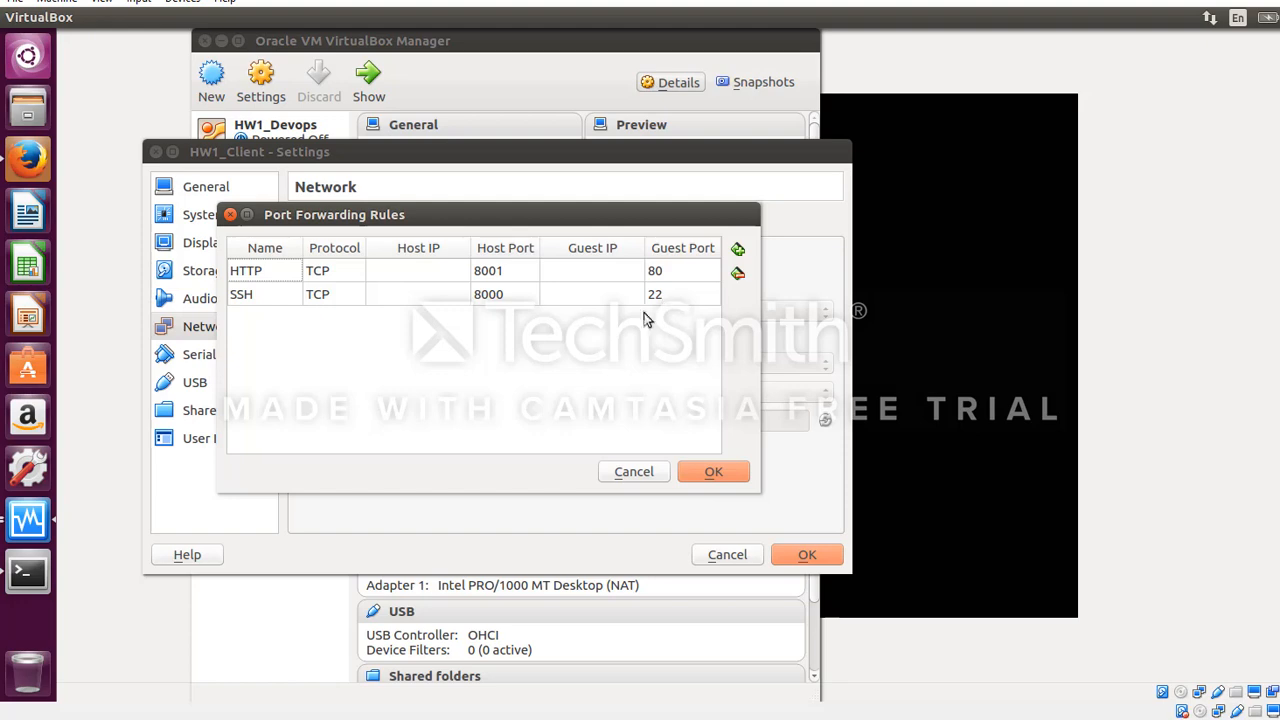
{"action": "mouse_move", "coordinate": [660, 268]}
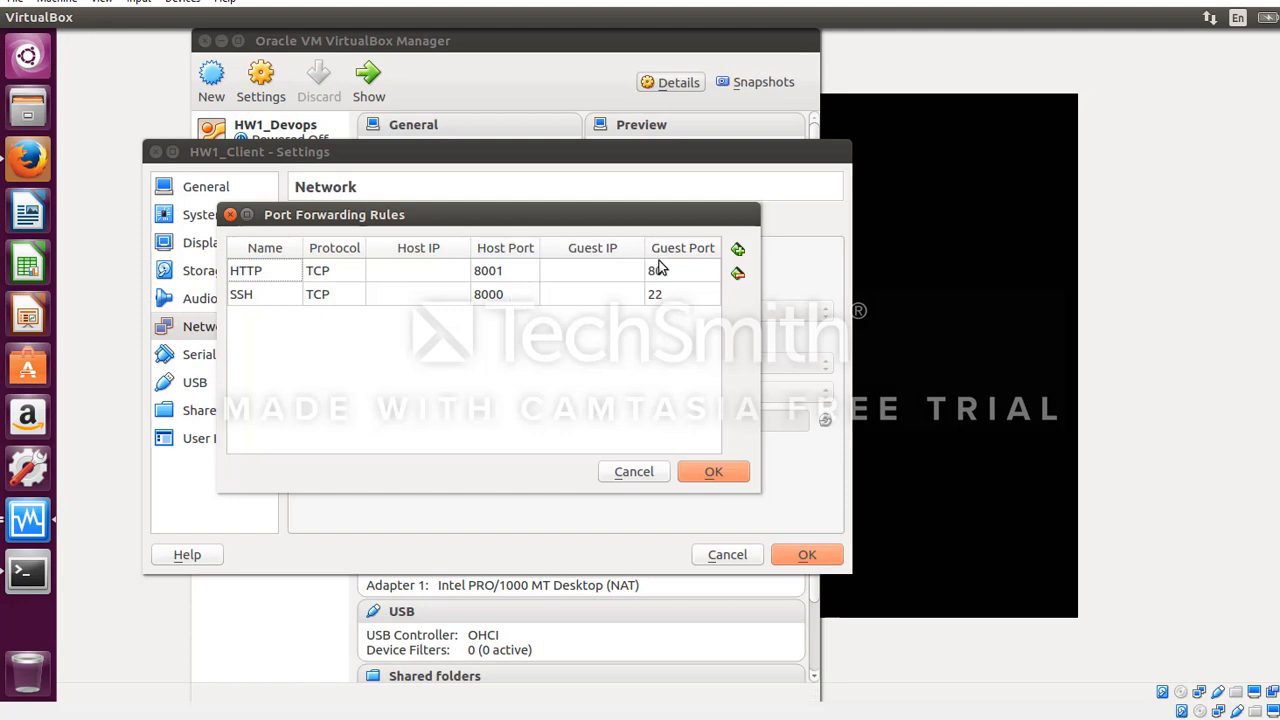
{"action": "mouse_move", "coordinate": [658, 270]}
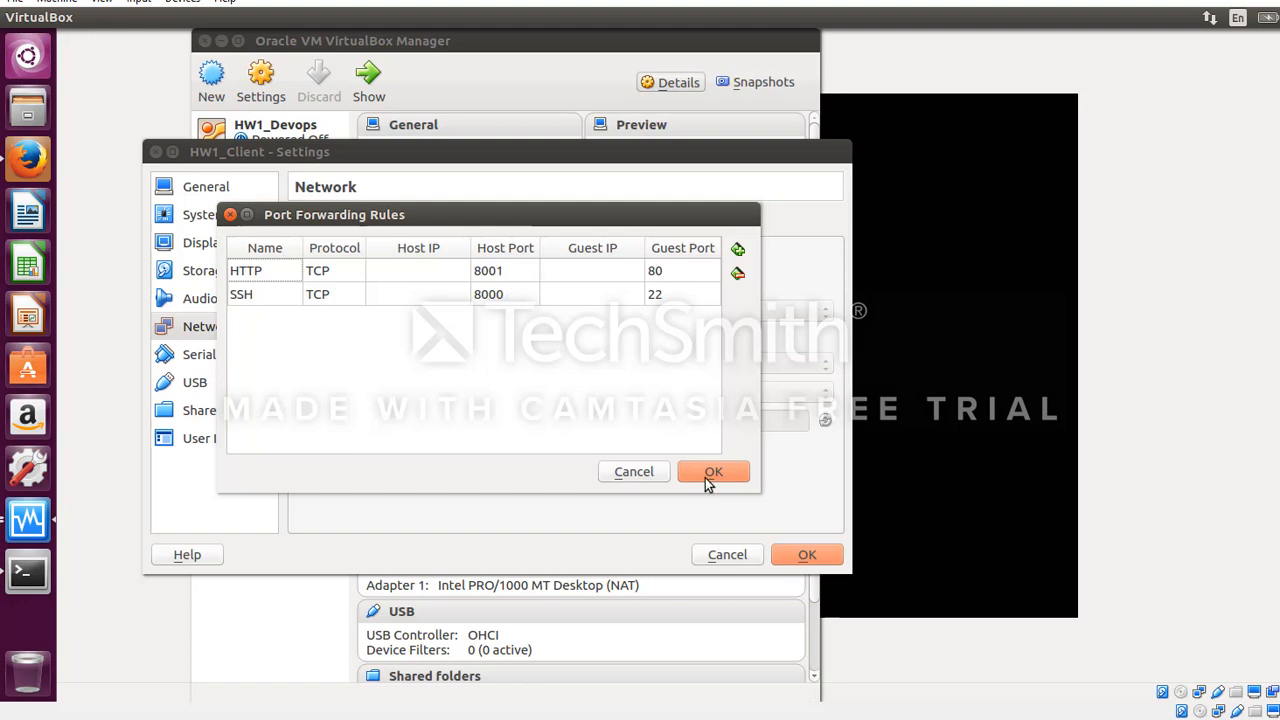
{"action": "left_click", "coordinate": [712, 472]}
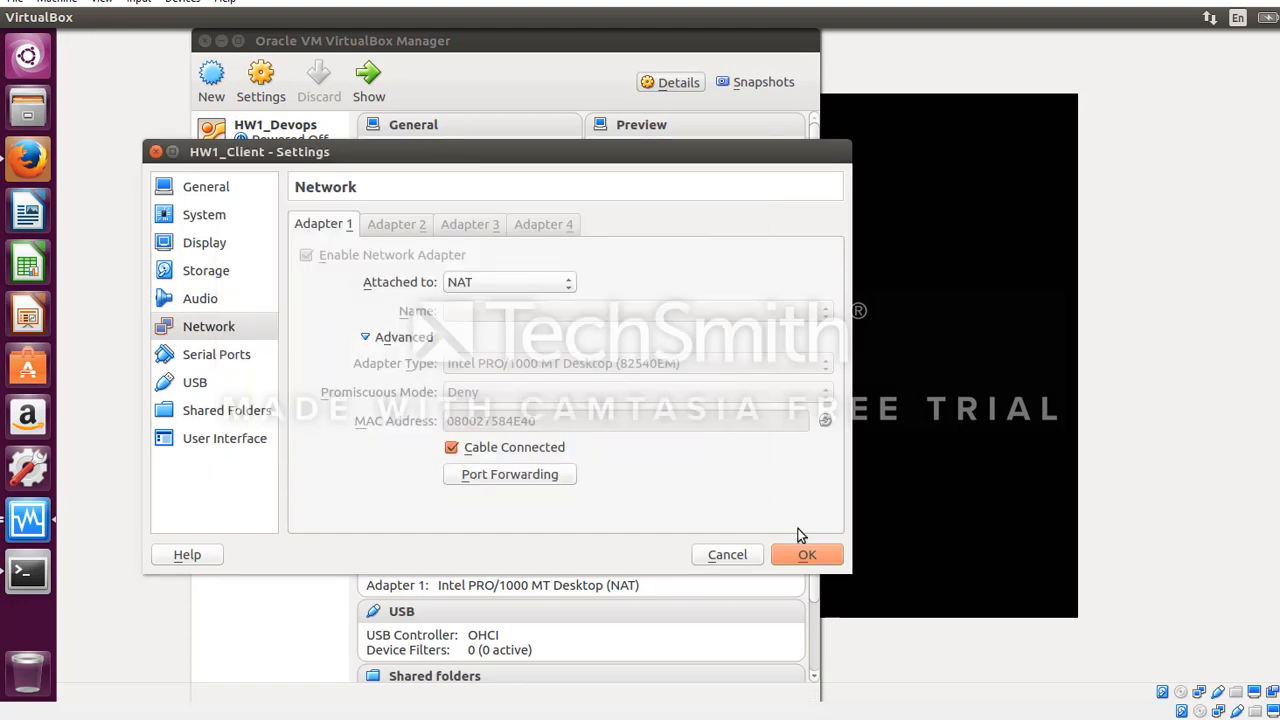
{"action": "left_click", "coordinate": [808, 554]}
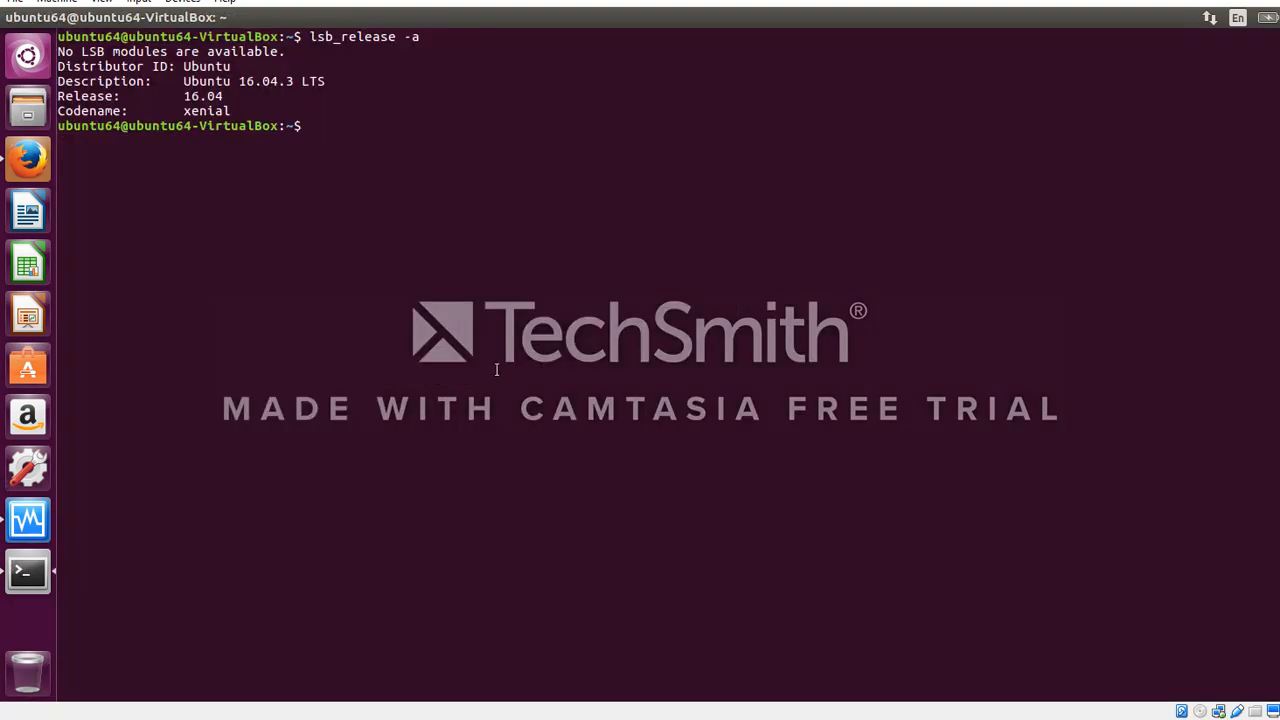
{"action": "type", "text": "vim inv"}
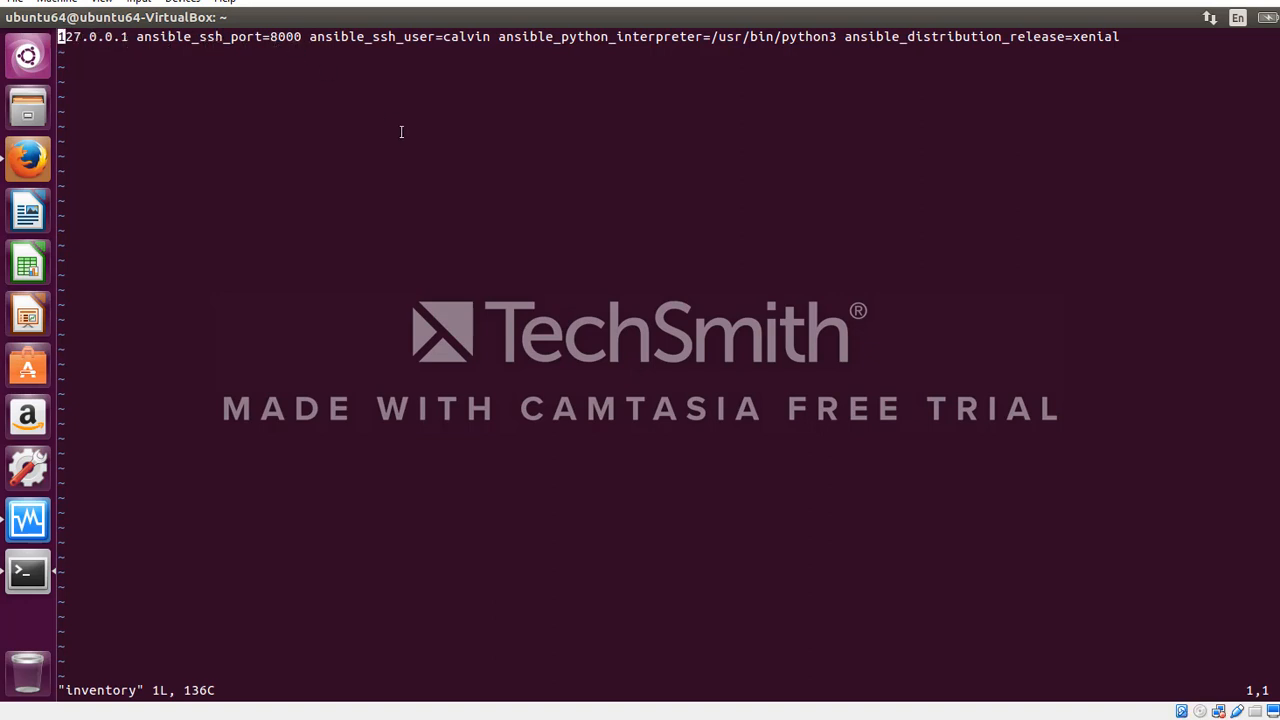
{"action": "mouse_move", "coordinate": [424, 140]}
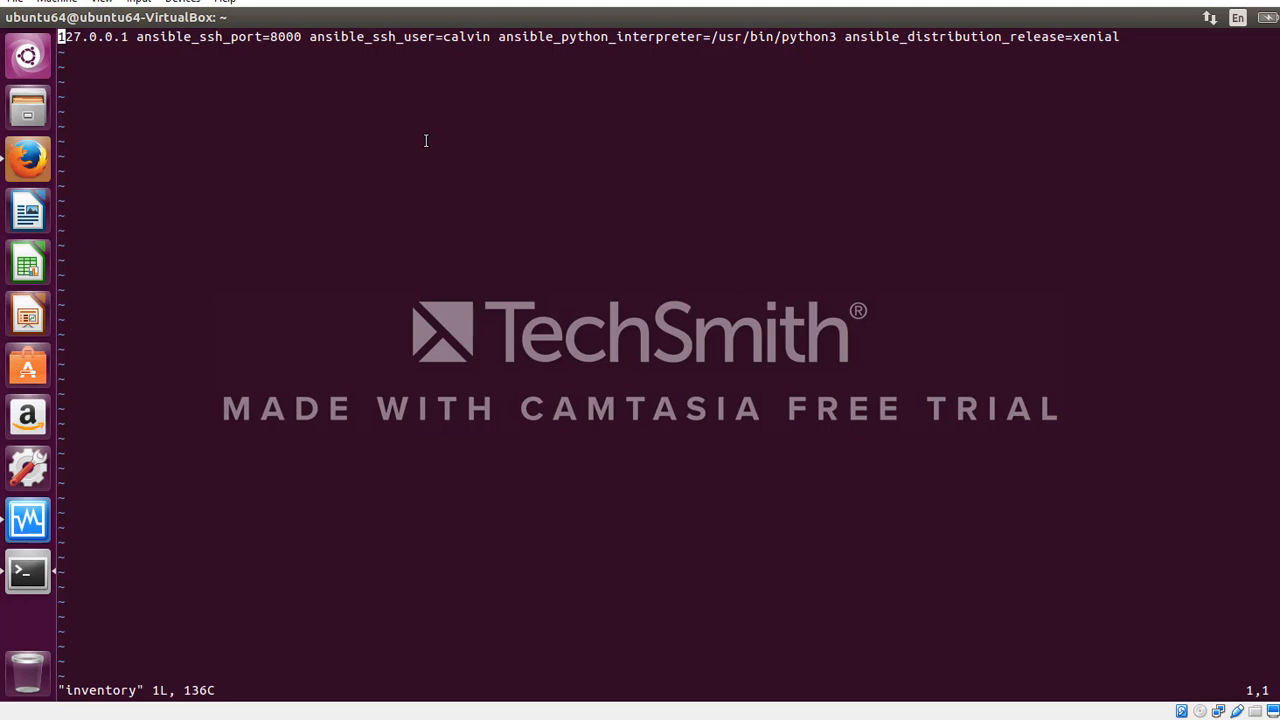
{"action": "mouse_move", "coordinate": [436, 36]}
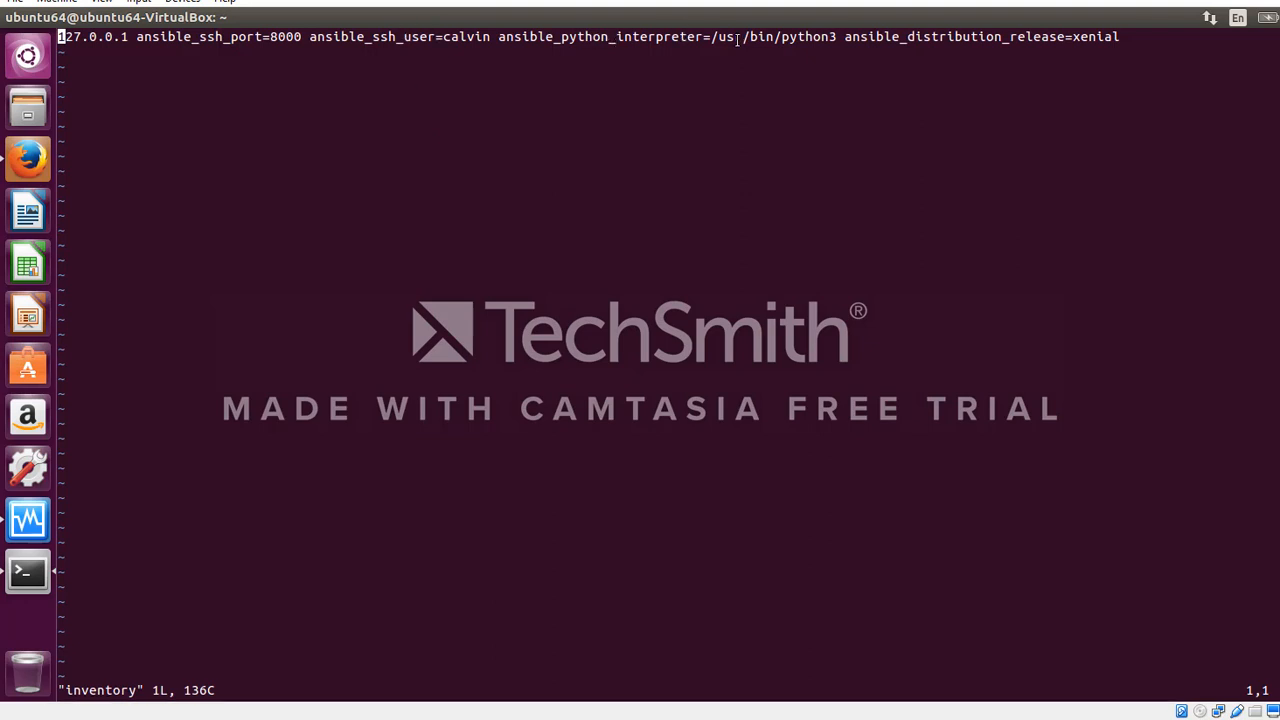
{"action": "mouse_move", "coordinate": [800, 48]}
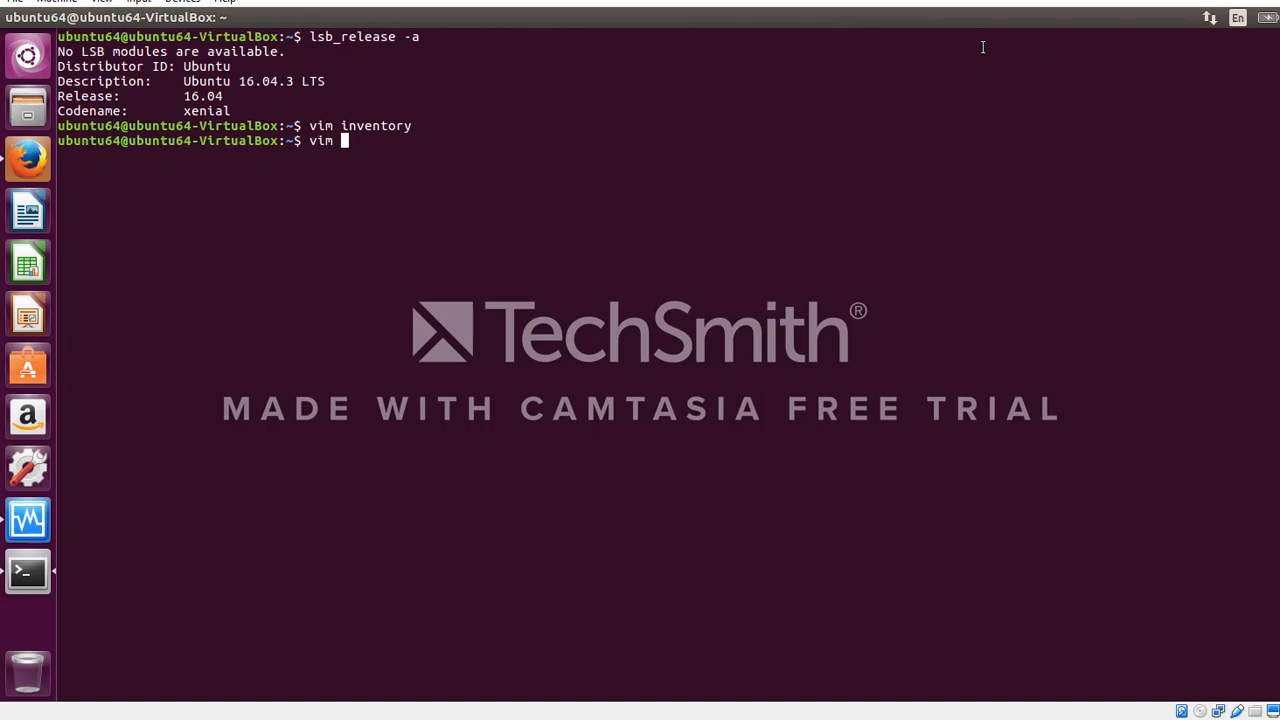
{"action": "type", "text": "confi"}
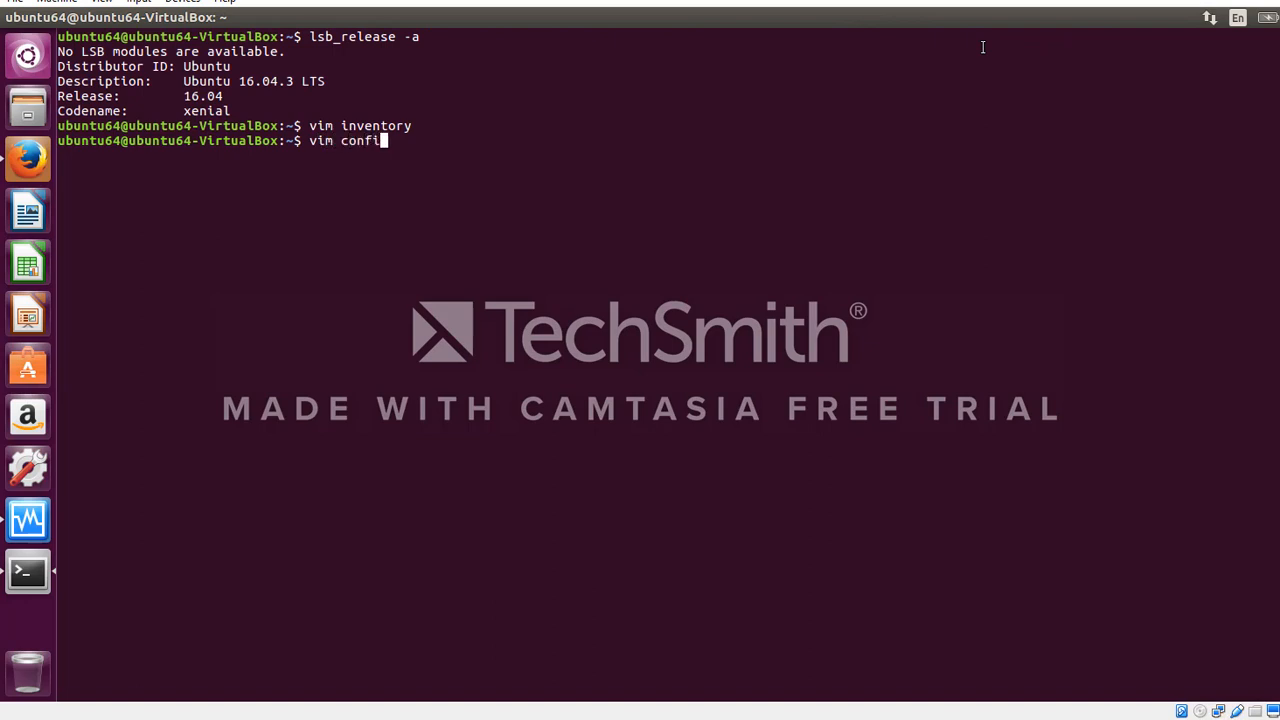
{"action": "type", "text": "guration.y"}
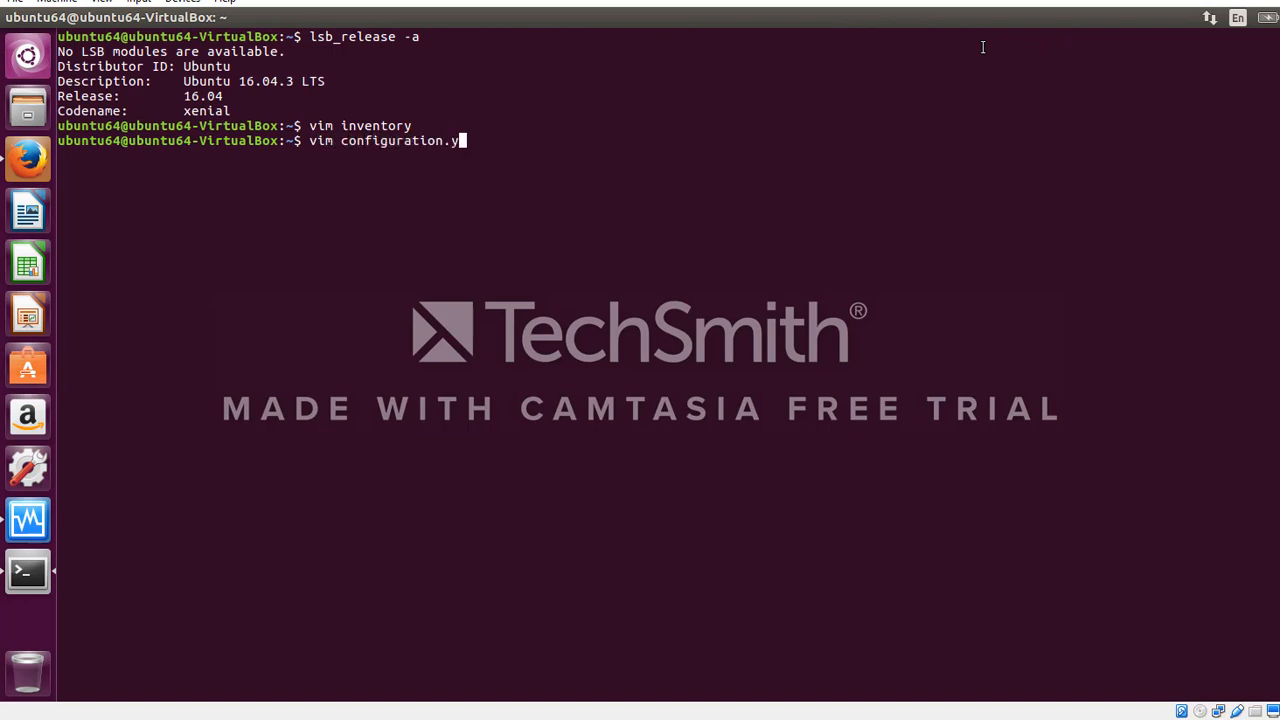
{"action": "type", "text": "ml"}
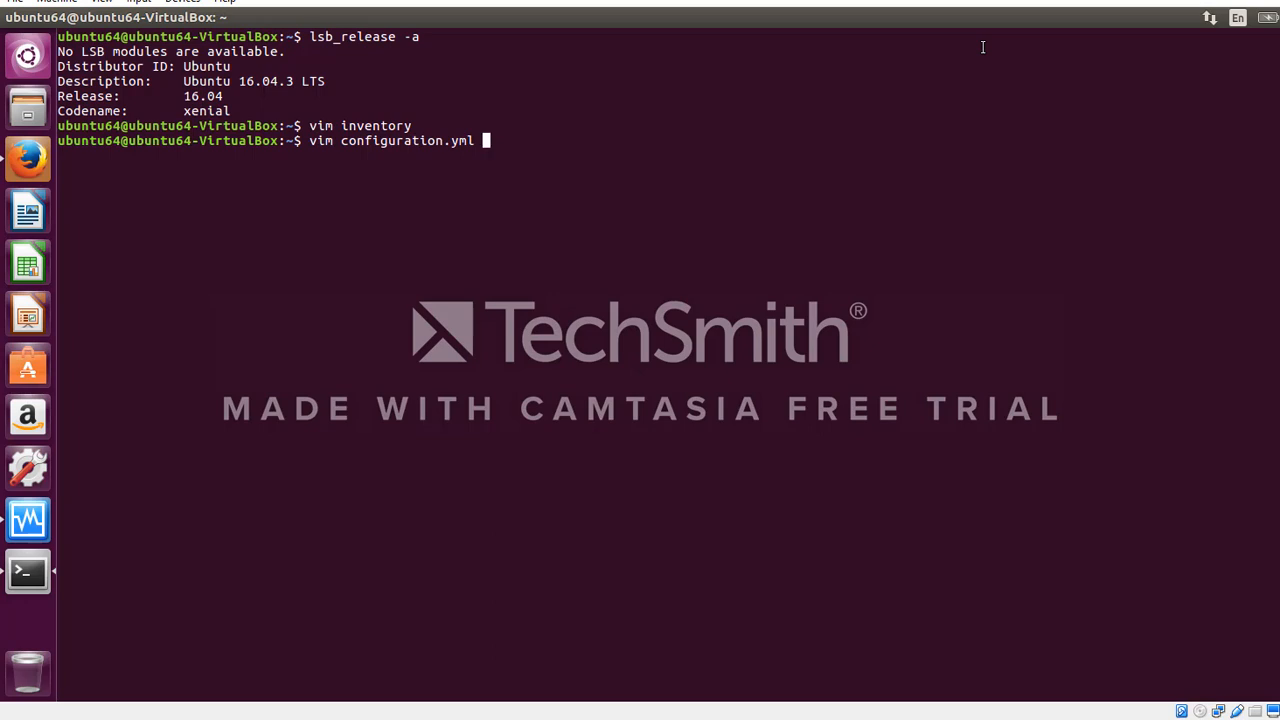
{"action": "key", "text": "Return"}
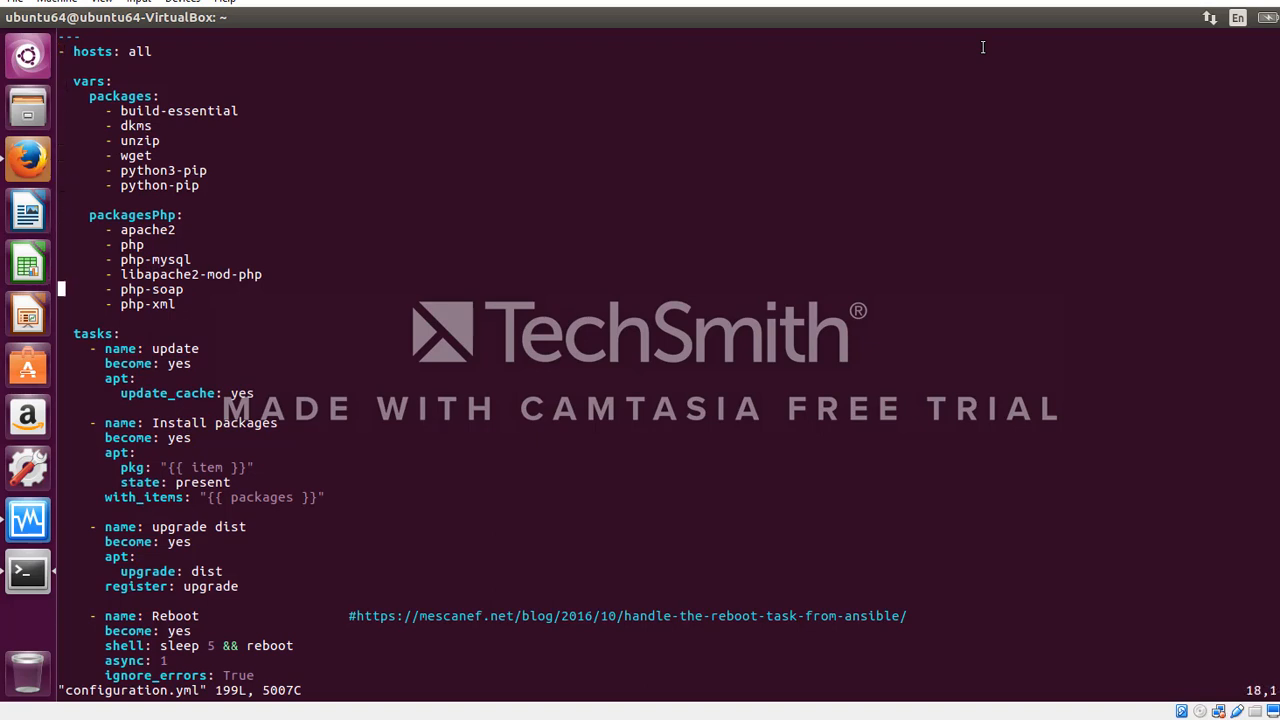
{"action": "key", "text": "Down"}
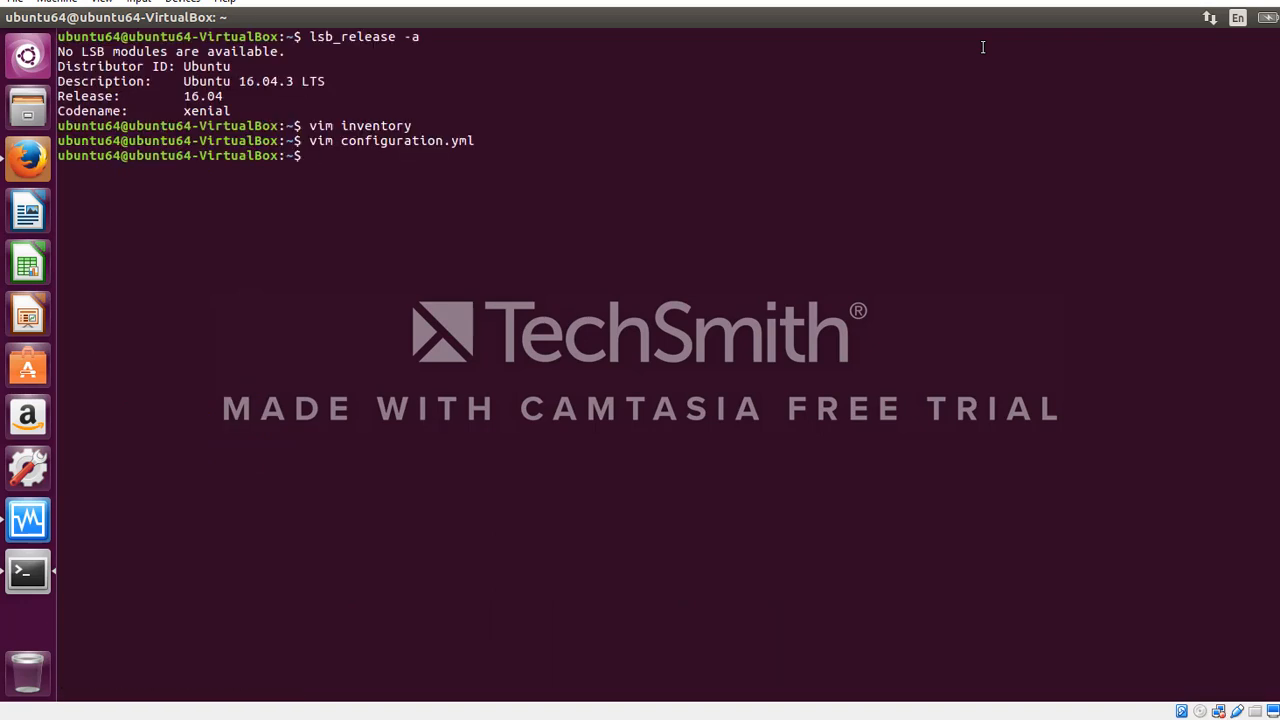
- Run 'ansible-playbook configuration.yml -i inventory' to start the configuration playbook
{"action": "type", "text": "ansible"}
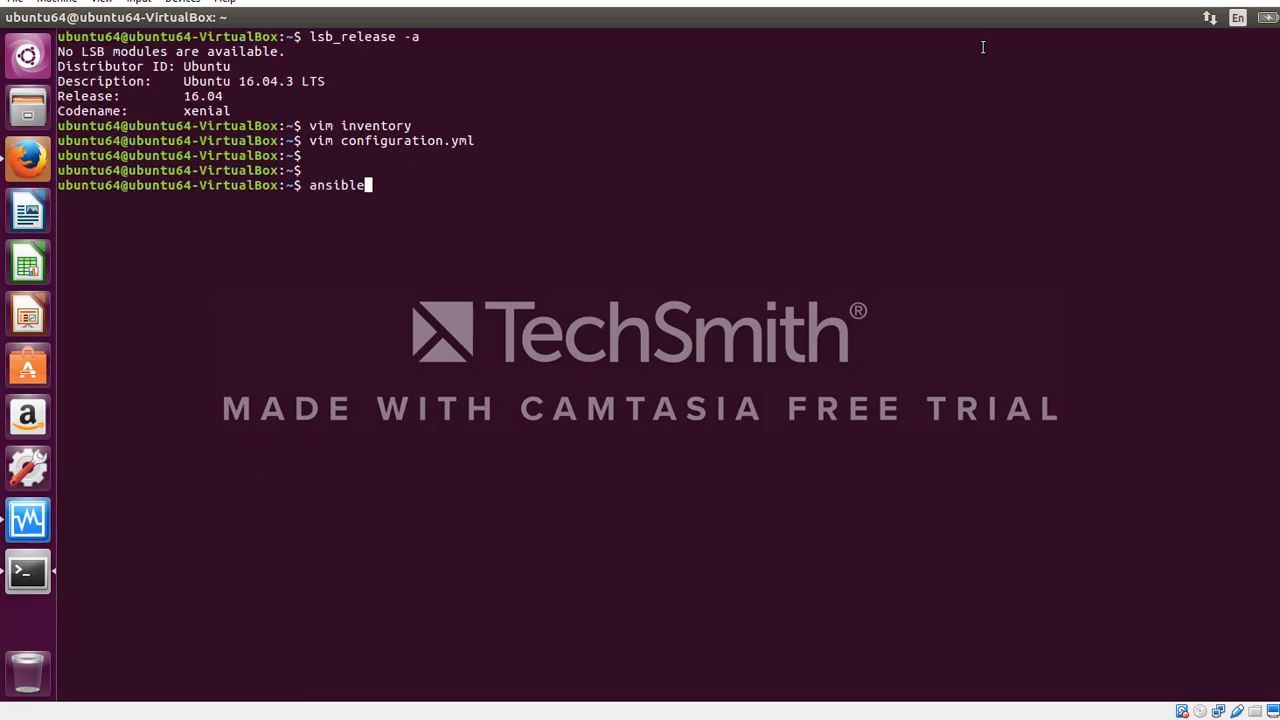
{"action": "type", "text": "-pl"}
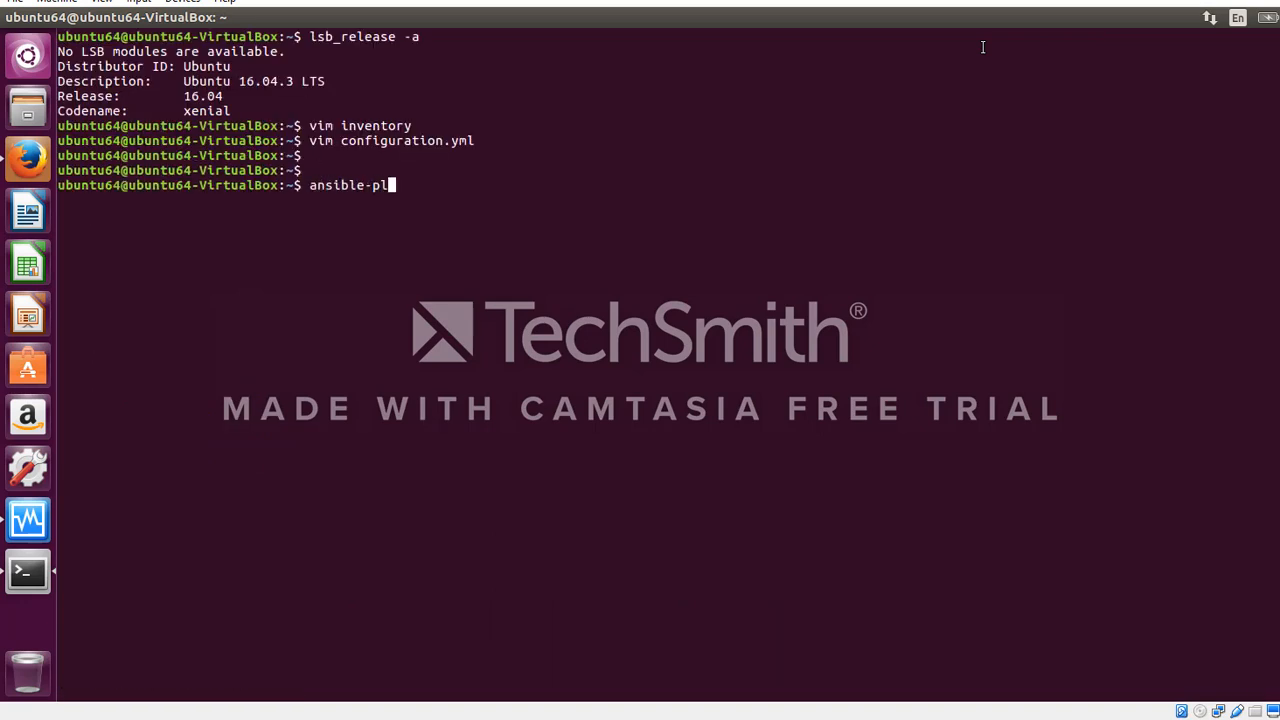
{"action": "type", "text": "aybook"}
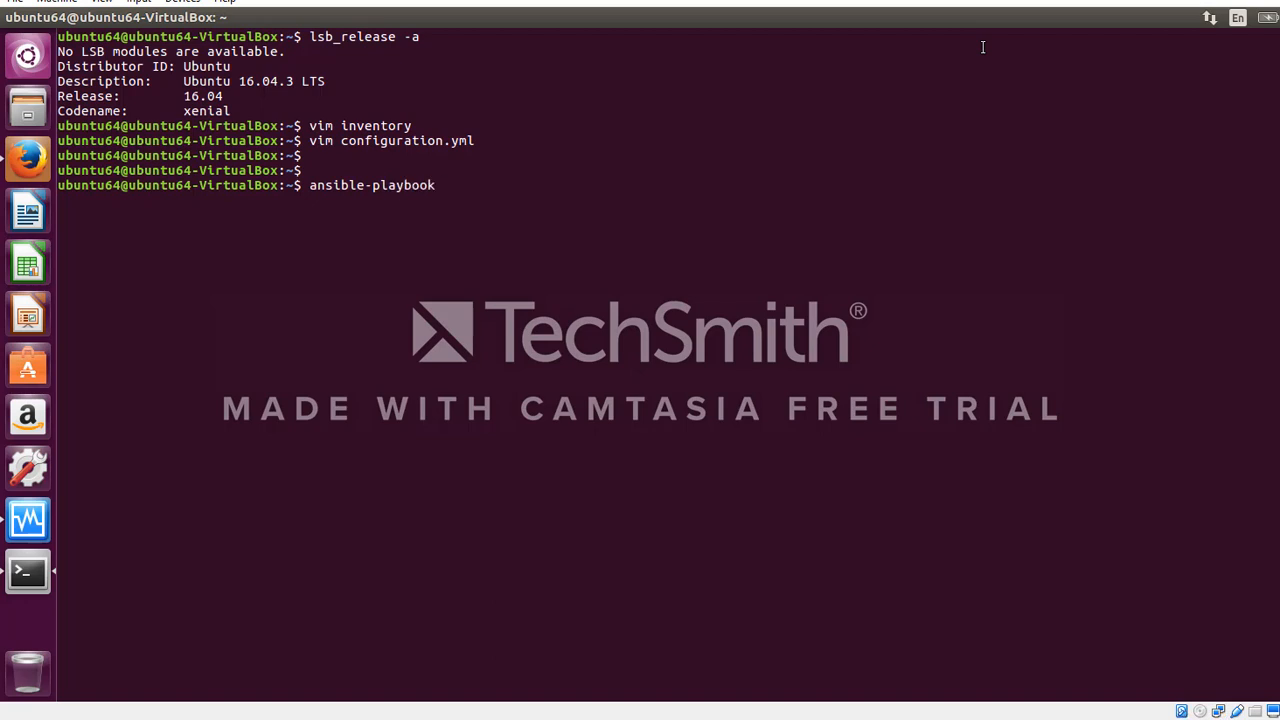
{"action": "type", "text": "configuration.yml"}
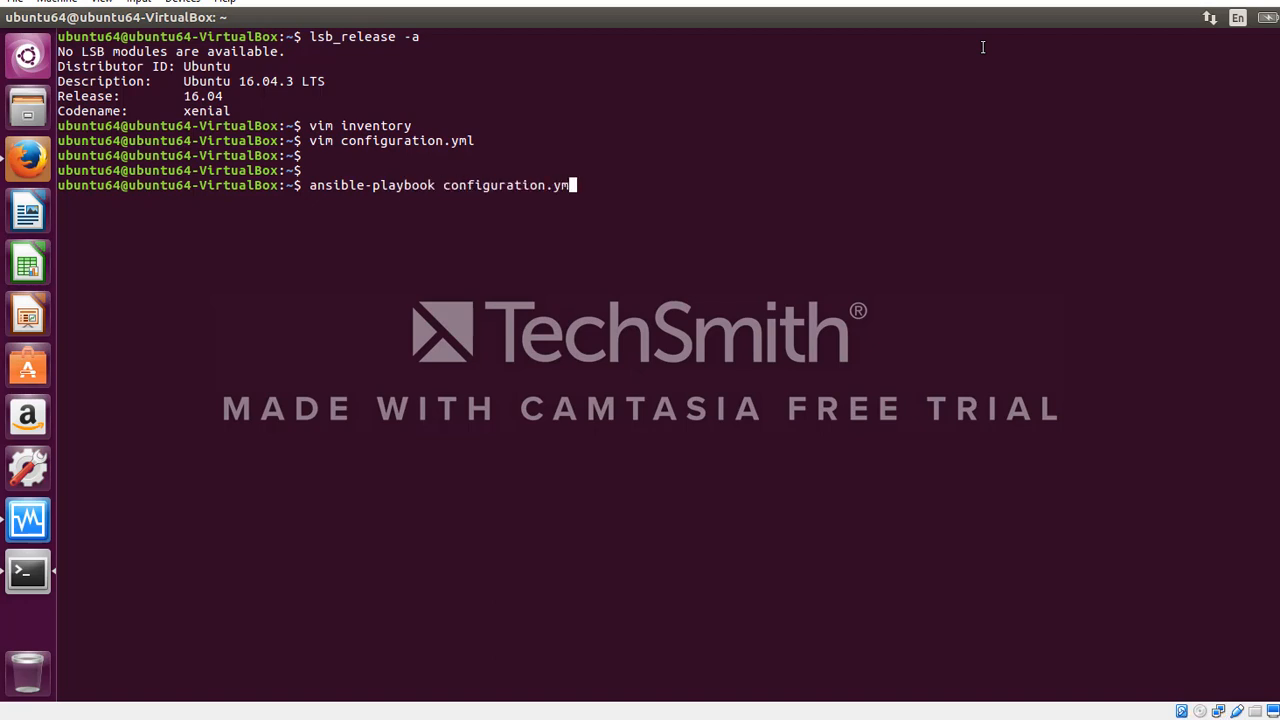
{"action": "type", "text": "-i i"}
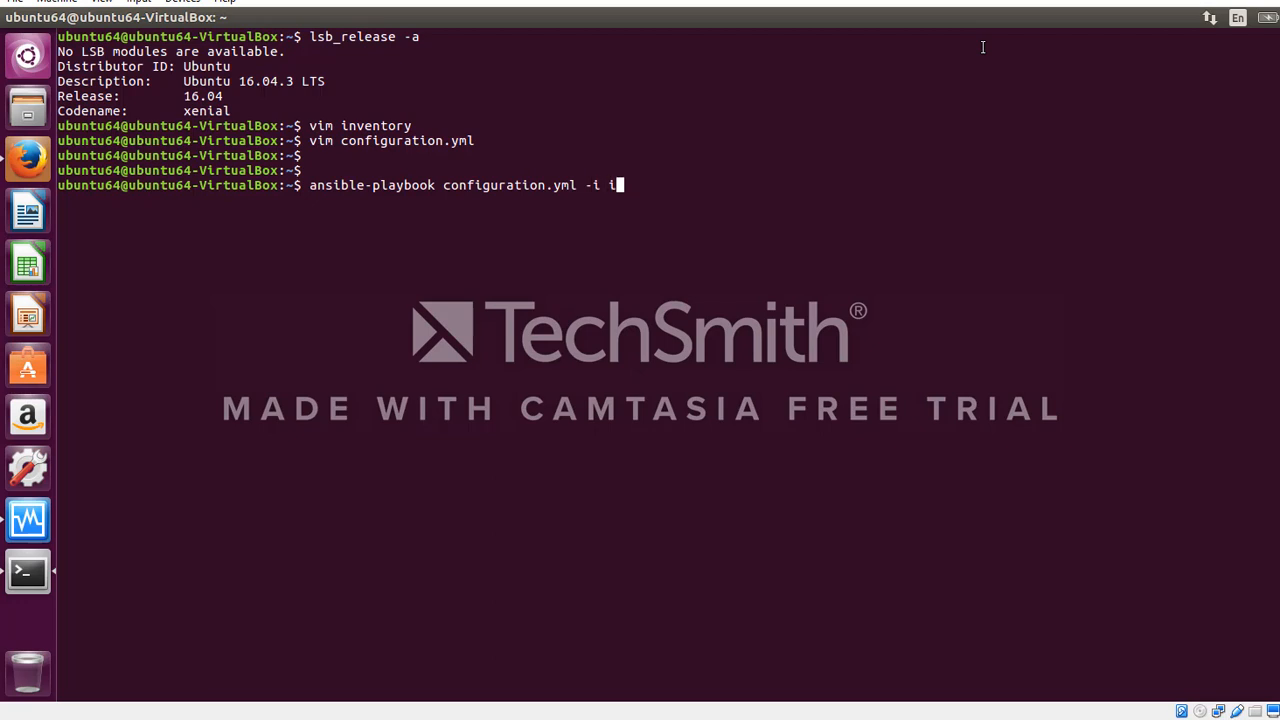
{"action": "type", "text": "nventory"}
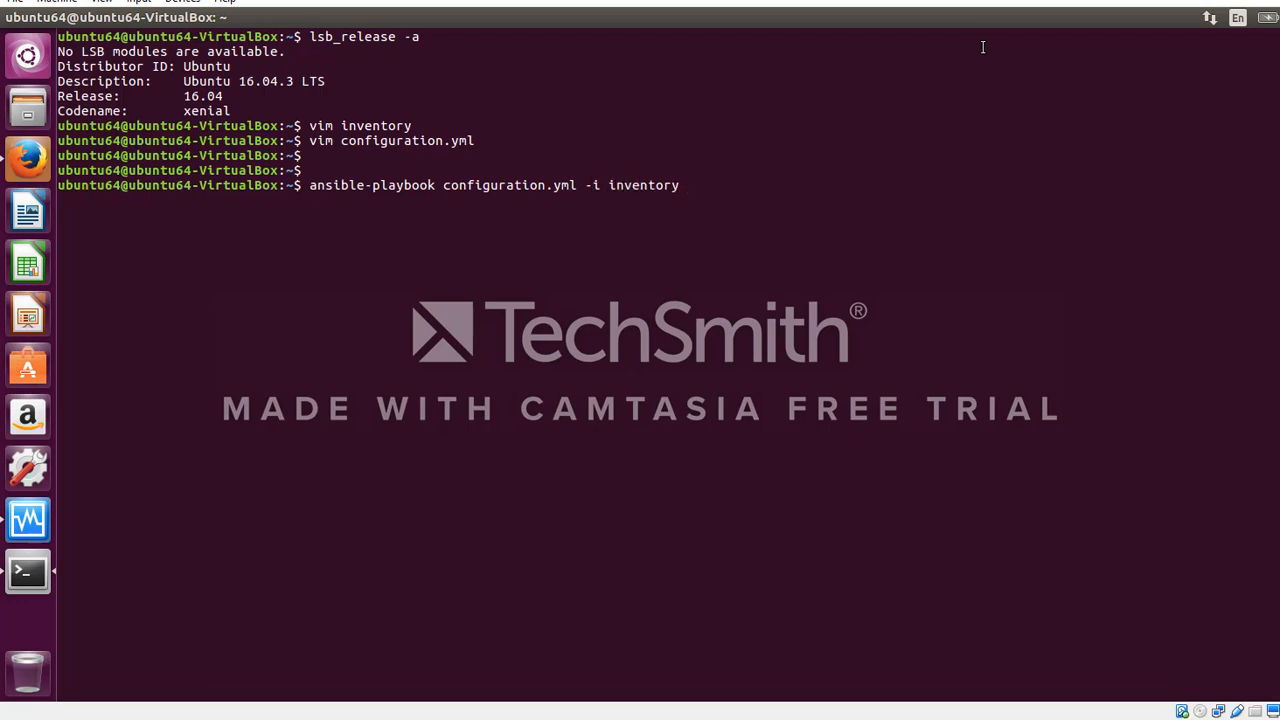
{"action": "key", "text": "Return"}
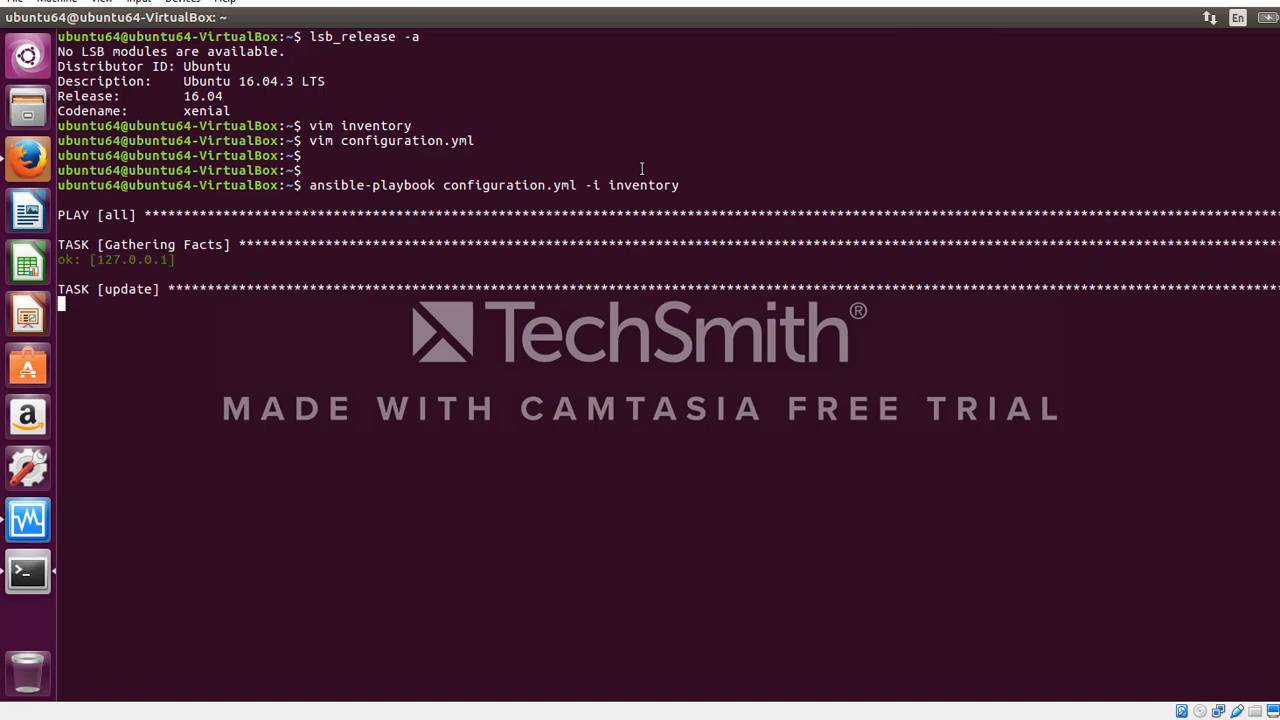
{"action": "mouse_move", "coordinate": [208, 188]}
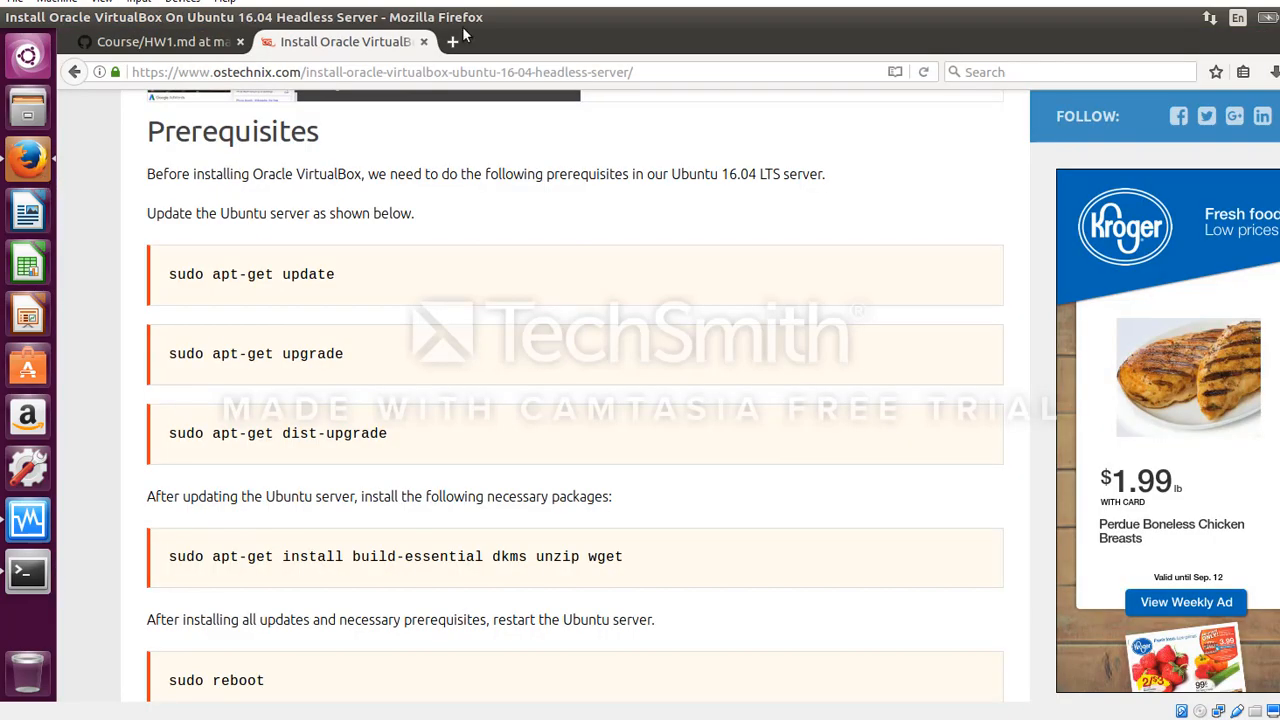
- Open the phpVirtualBox console at 127.0.0.1:8001/phpvirtualbox in a new tab
{"action": "left_click", "coordinate": [452, 42]}
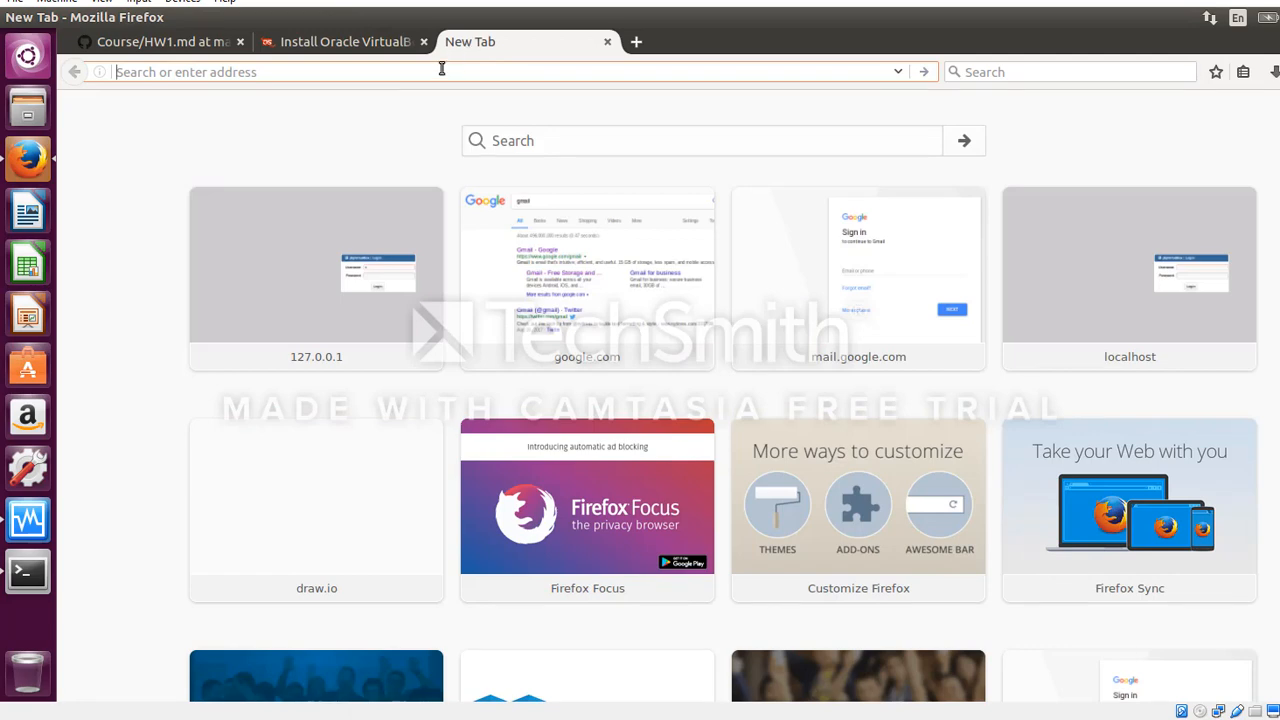
{"action": "type", "text": "127.0.0.1/"}
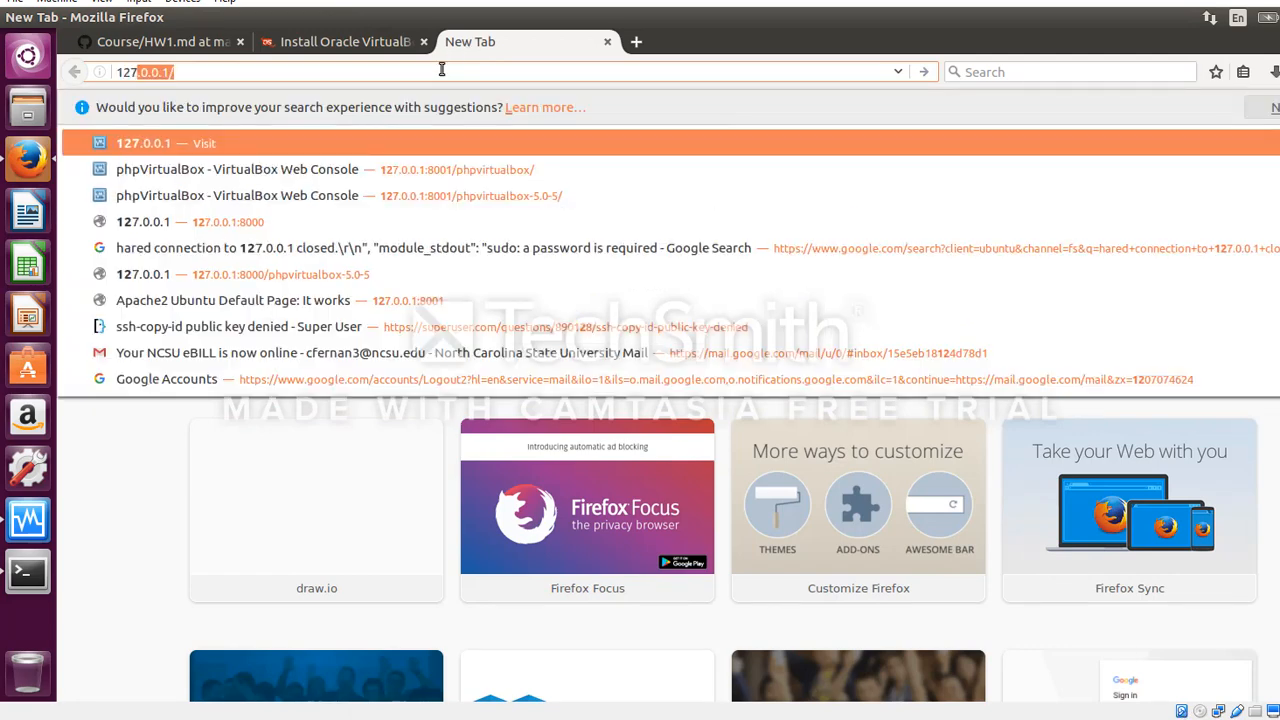
{"action": "key", "text": "BackSpace"}
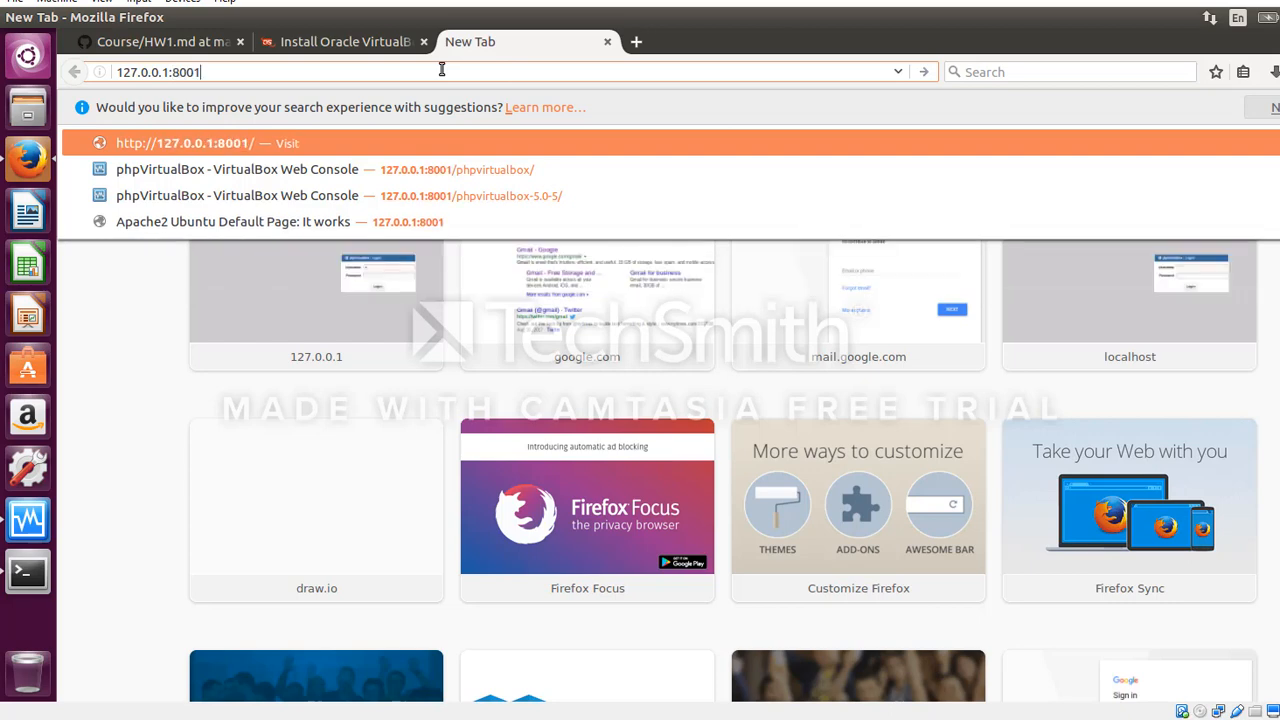
{"action": "type", "text": "/"}
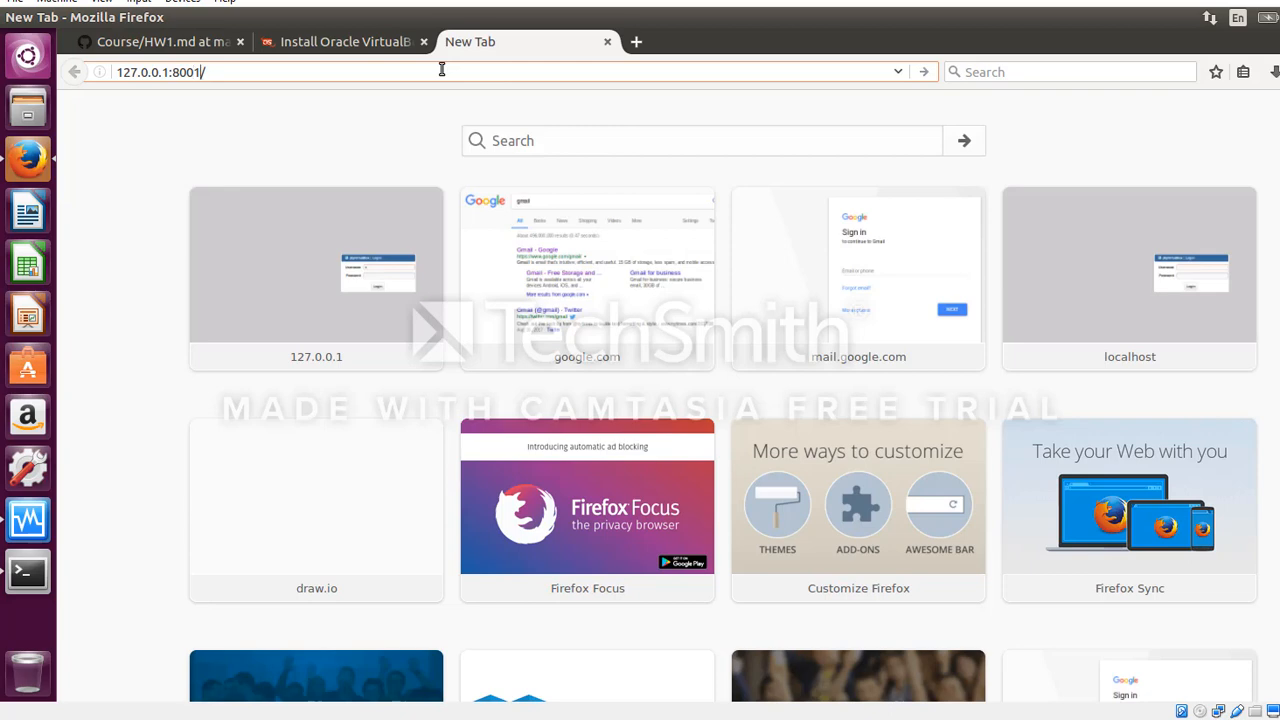
{"action": "type", "text": "ph"}
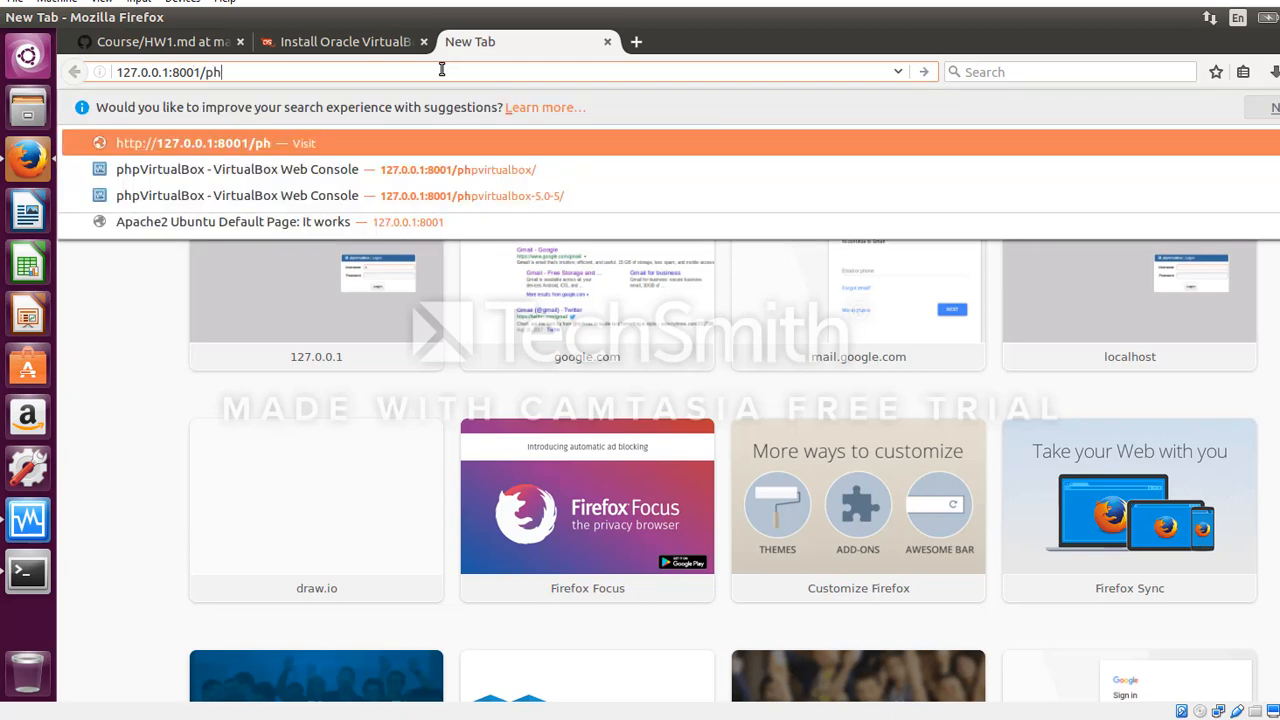
{"action": "left_click", "coordinate": [236, 168]}
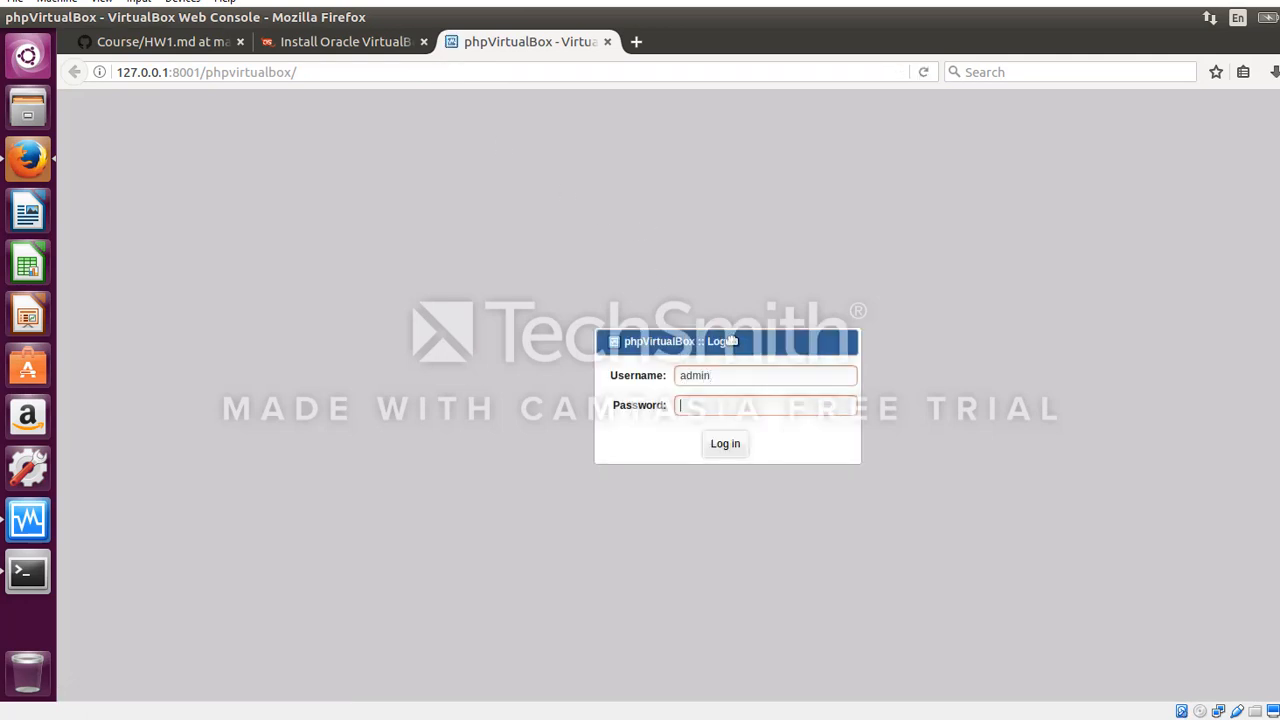
- Log in to phpVirtualBox as admin with the password
{"action": "type", "text": "password"}
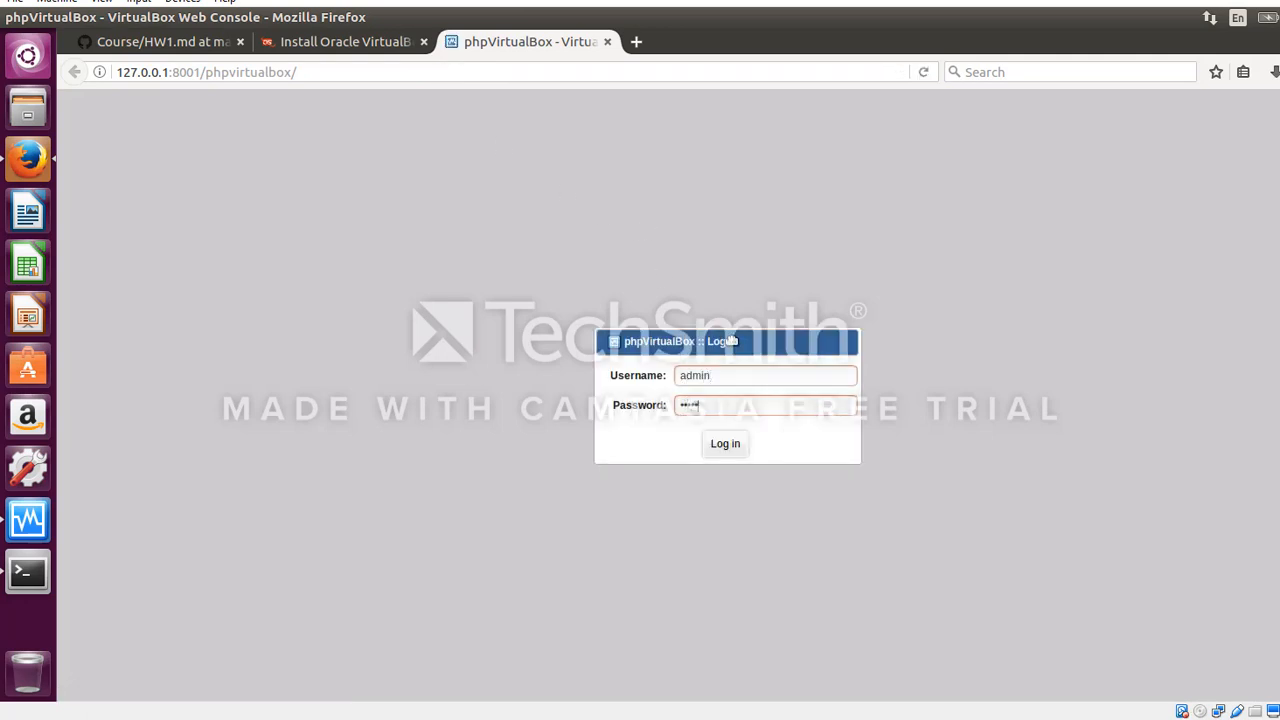
{"action": "left_click", "coordinate": [724, 444]}
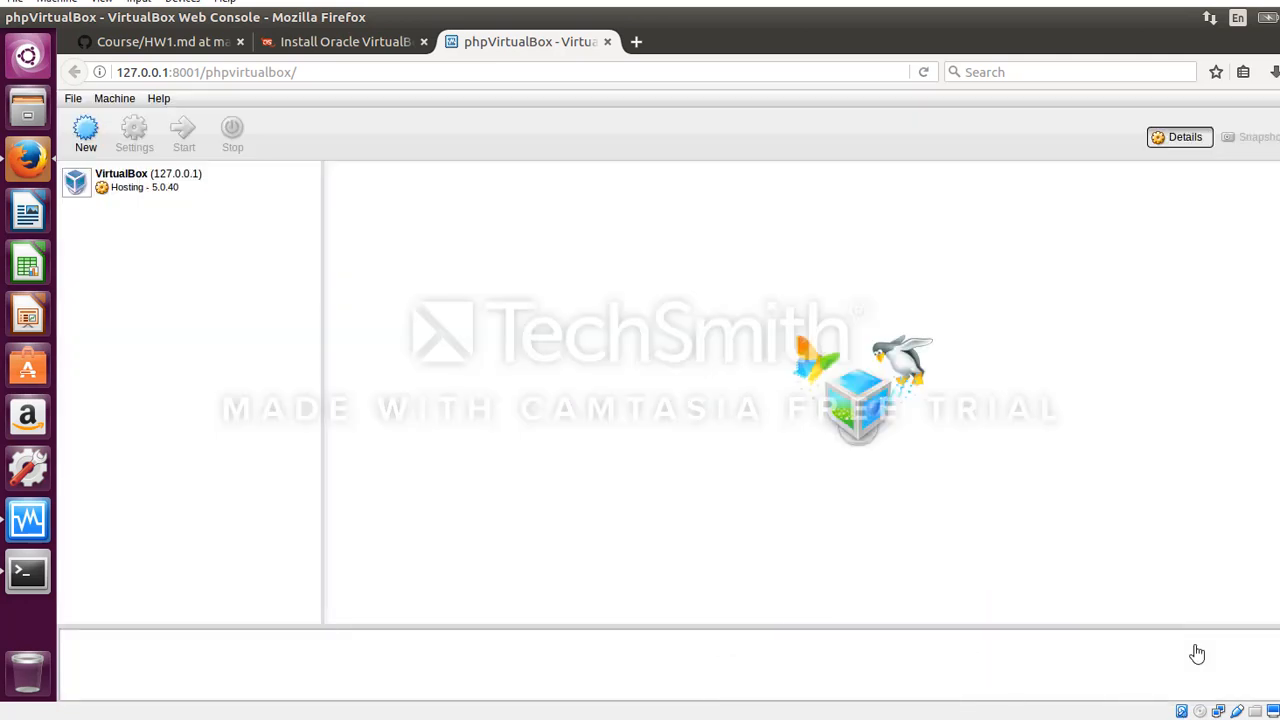
{"action": "mouse_move", "coordinate": [532, 380]}
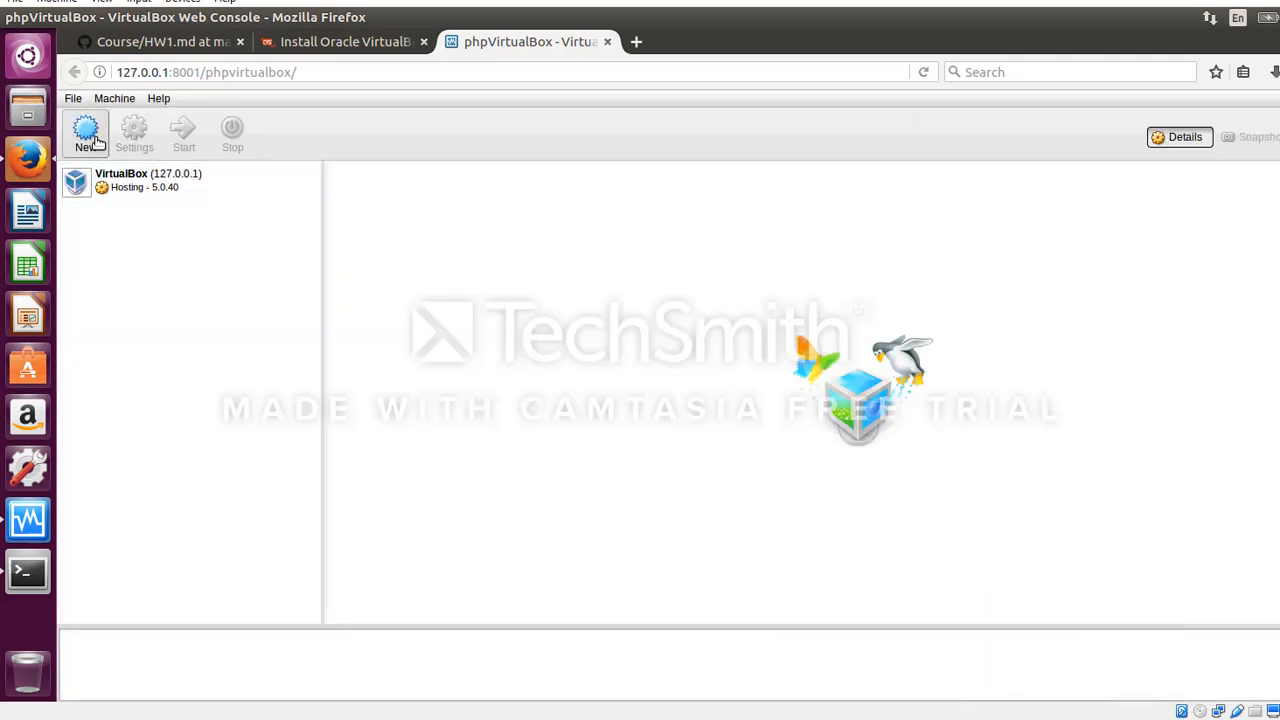
- Start a new Linux VM named DemoVM1, keeping the recommended 768 MB memory
{"action": "left_click", "coordinate": [86, 132]}
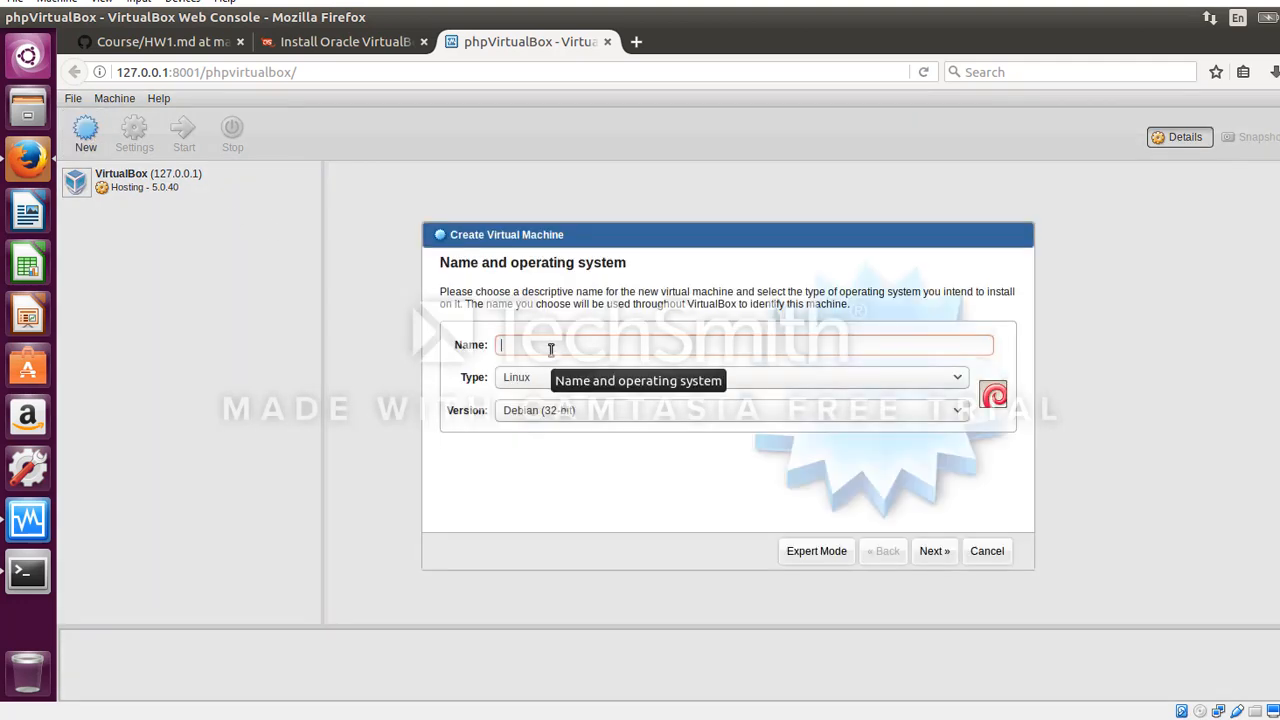
{"action": "type", "text": "DemoVM1"}
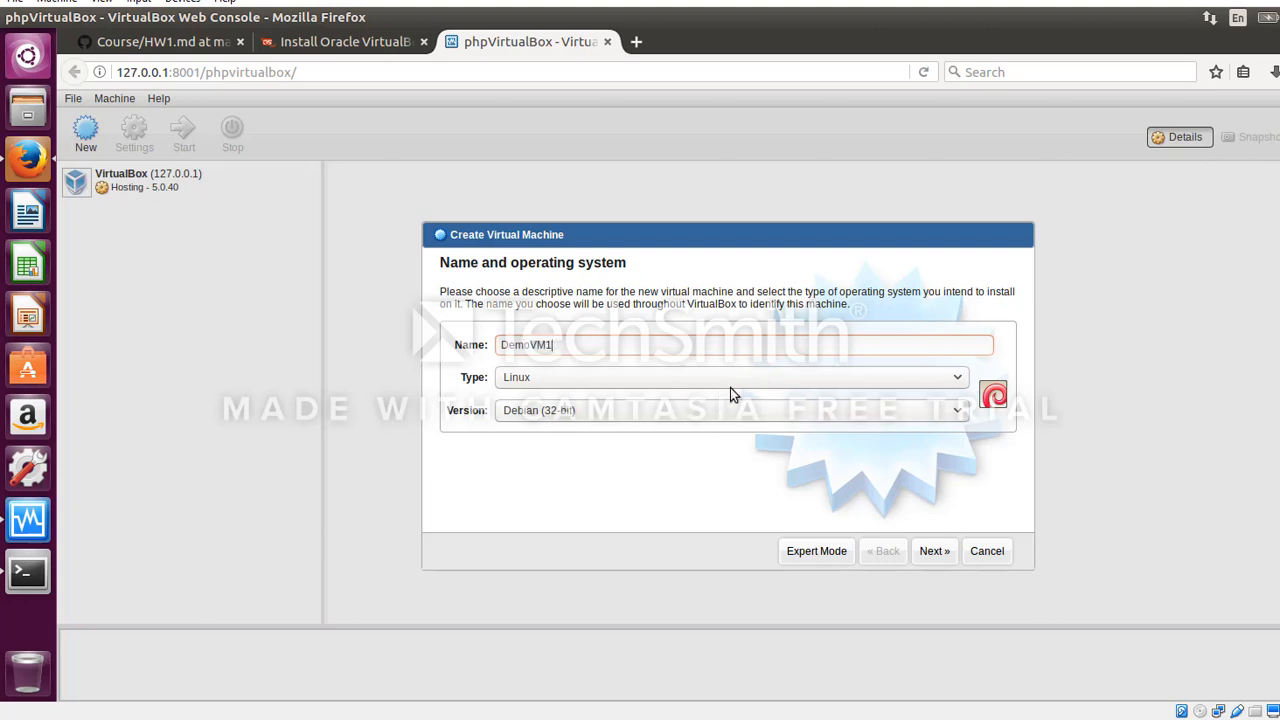
{"action": "mouse_move", "coordinate": [934, 552]}
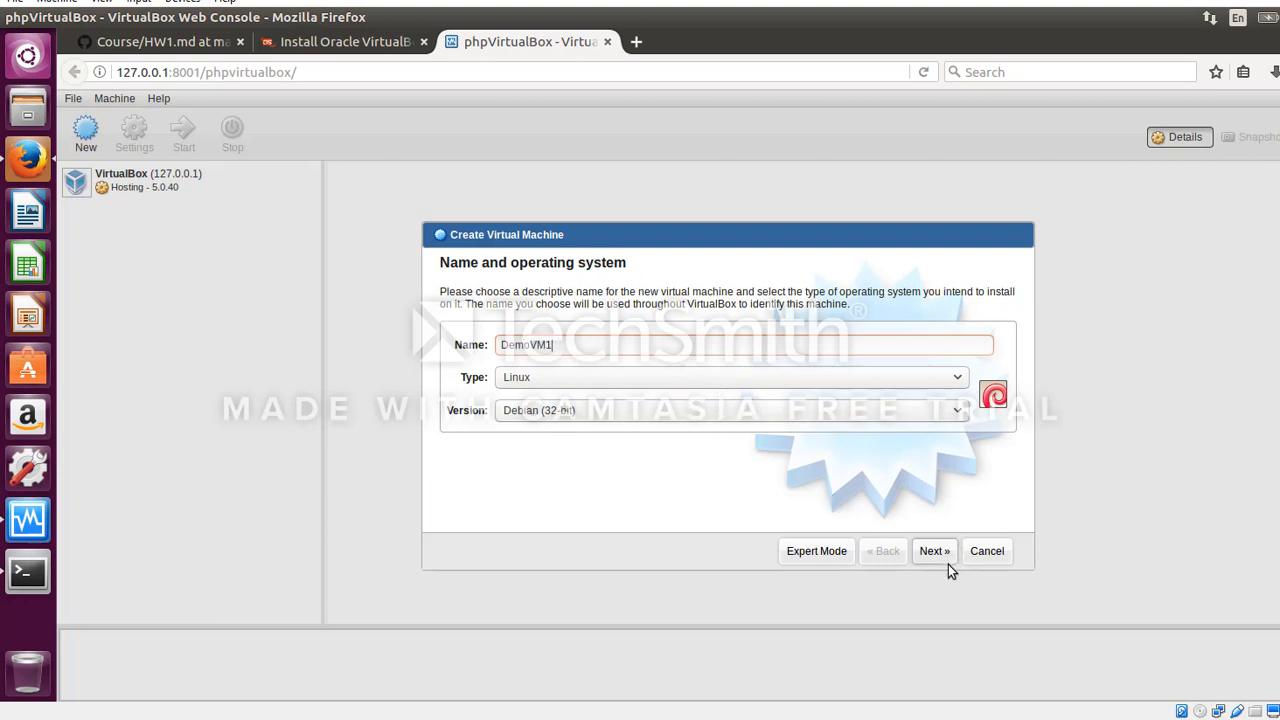
{"action": "left_click", "coordinate": [932, 552]}
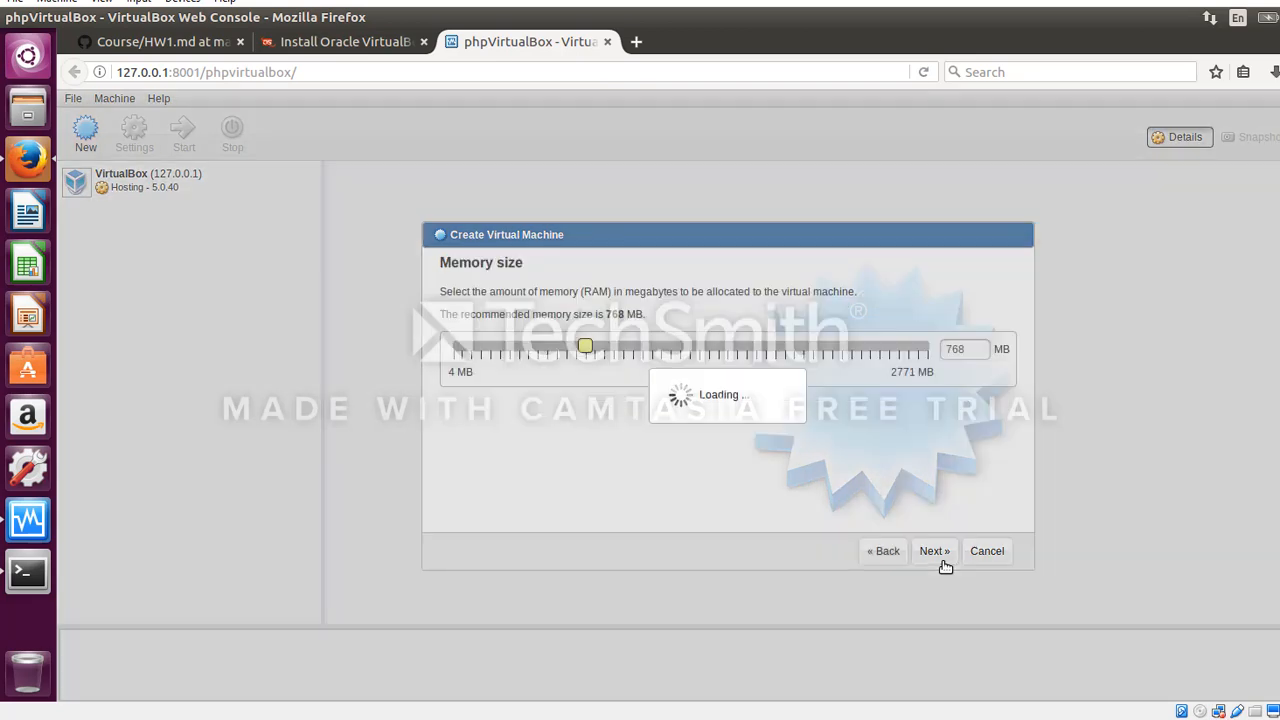
{"action": "left_click", "coordinate": [932, 552]}
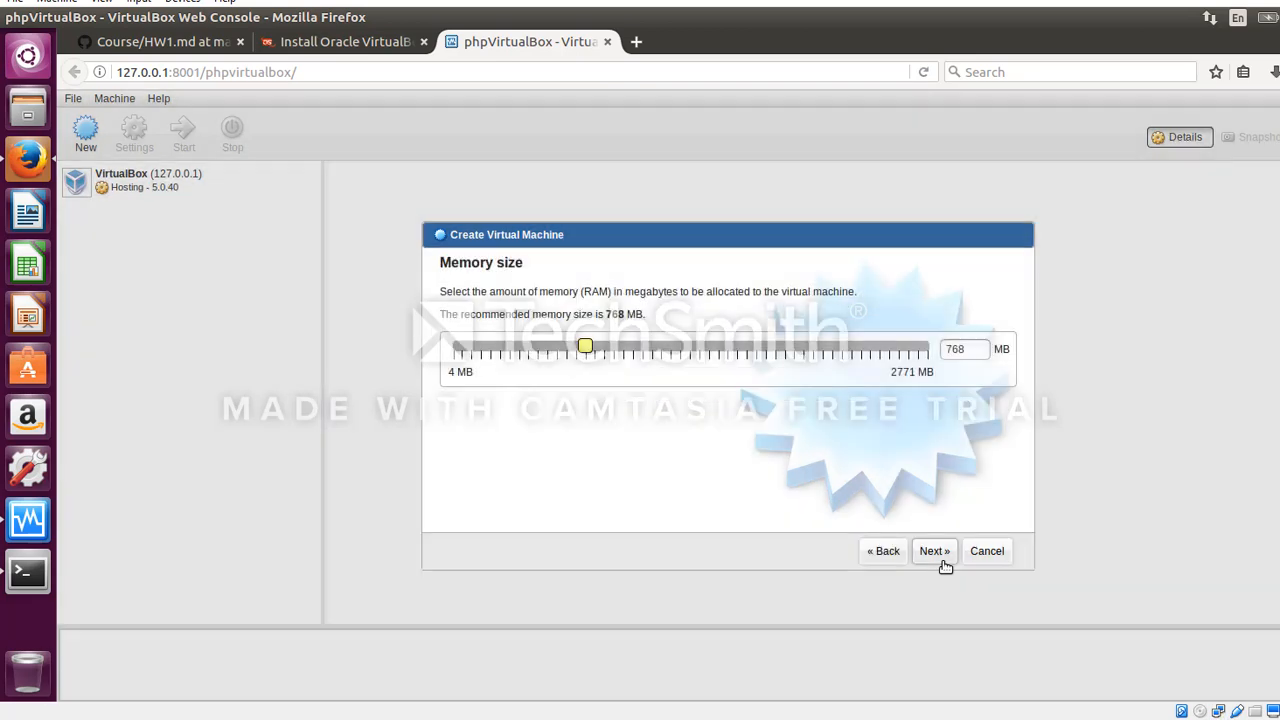
{"action": "left_click", "coordinate": [932, 552]}
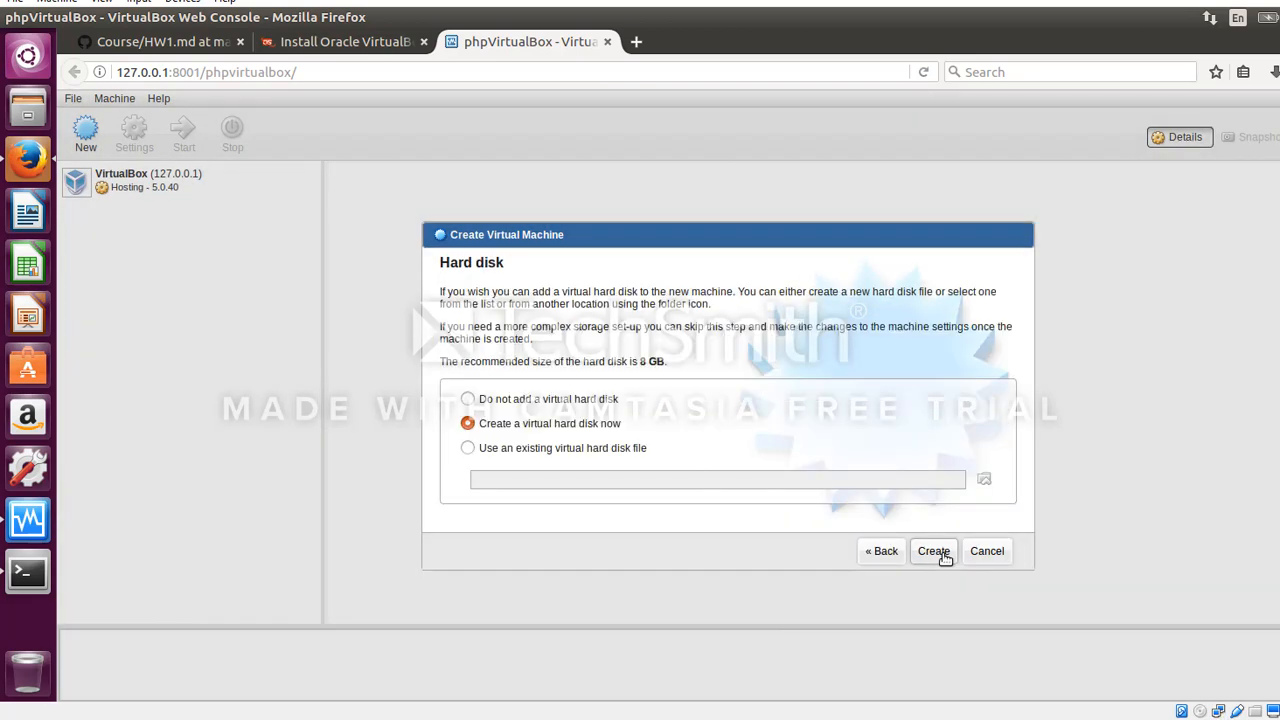
- Create DemoVM1 with a new dynamically allocated 8 GB VDI disk
{"action": "left_click", "coordinate": [932, 552]}
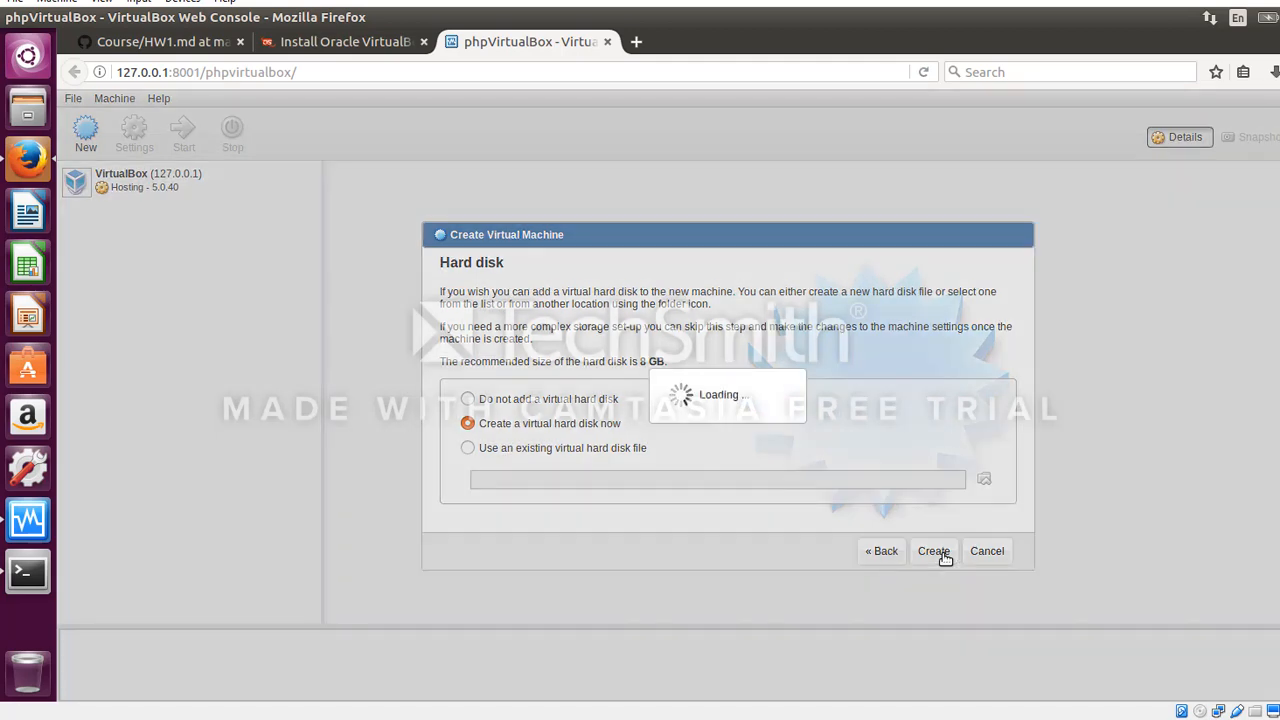
{"action": "left_click", "coordinate": [932, 552]}
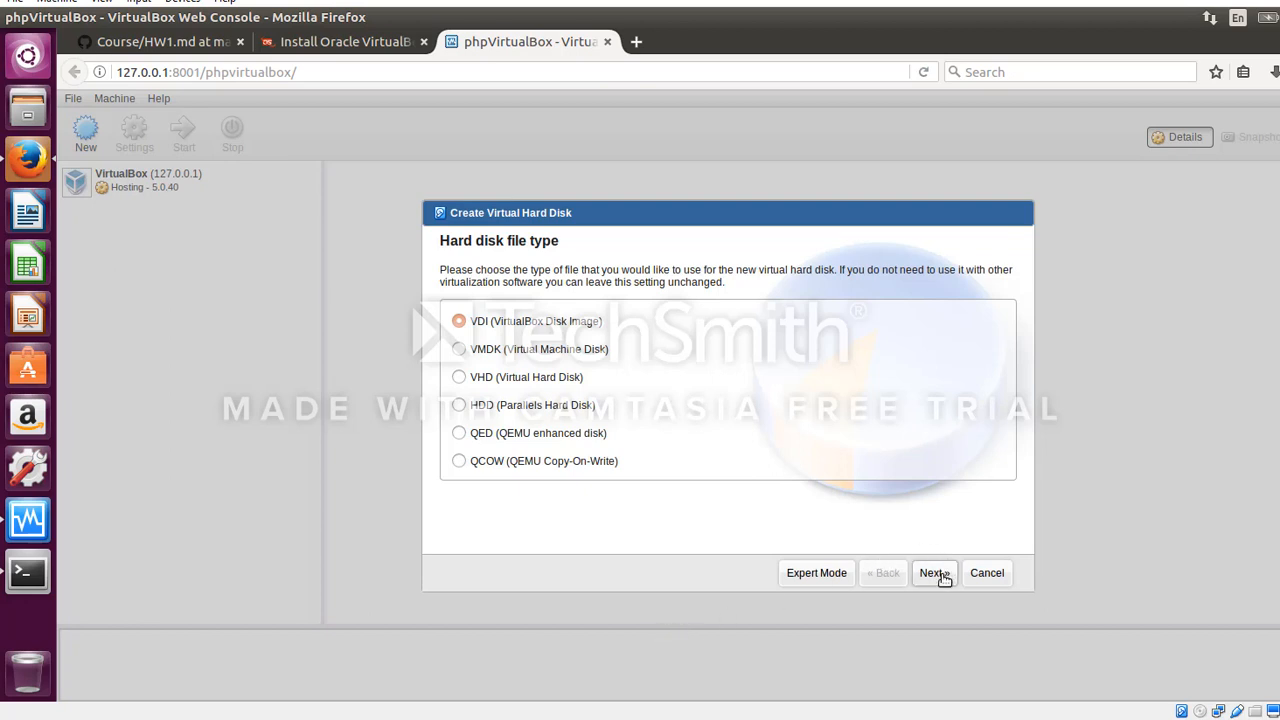
{"action": "left_click", "coordinate": [932, 572]}
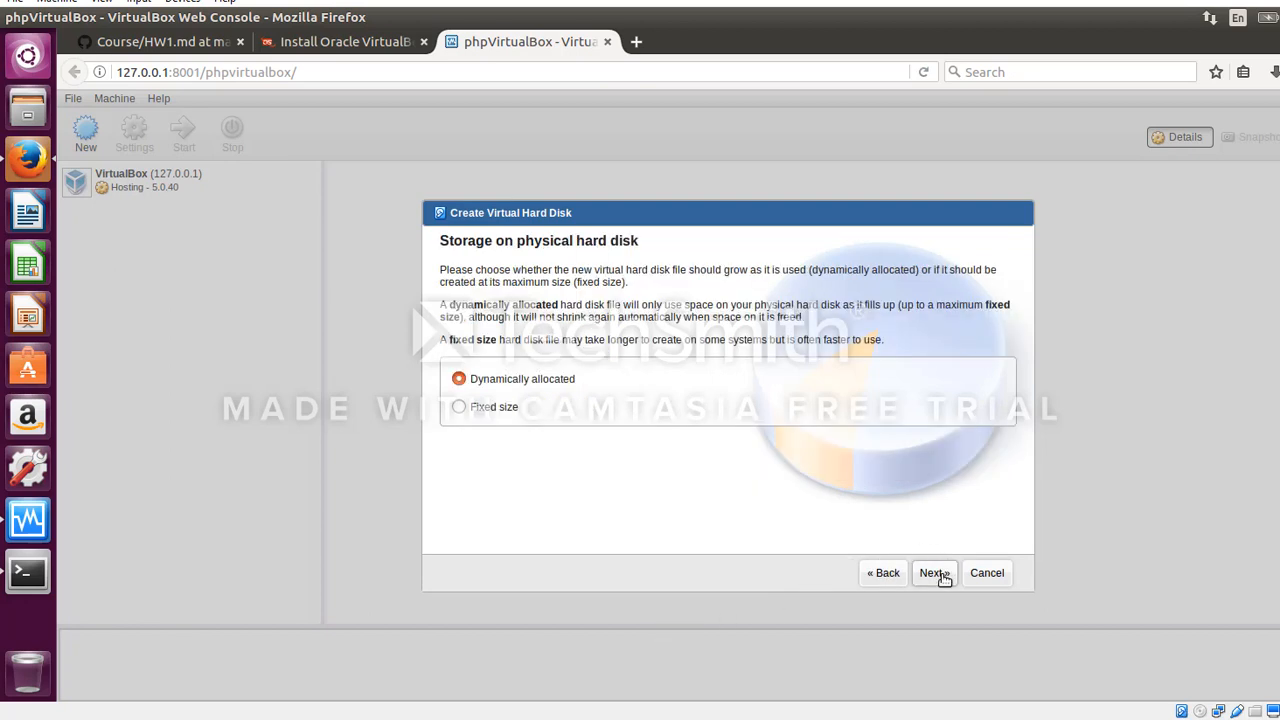
{"action": "left_click", "coordinate": [932, 572]}
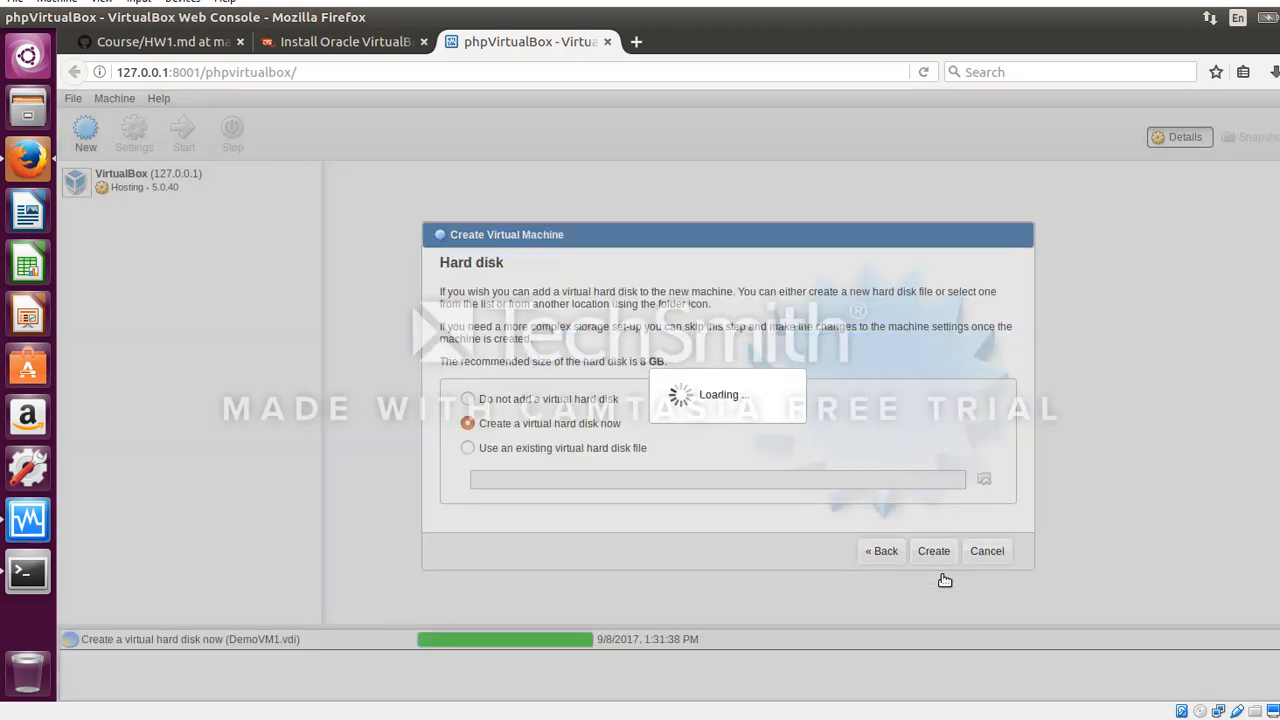
{"action": "left_click", "coordinate": [468, 448]}
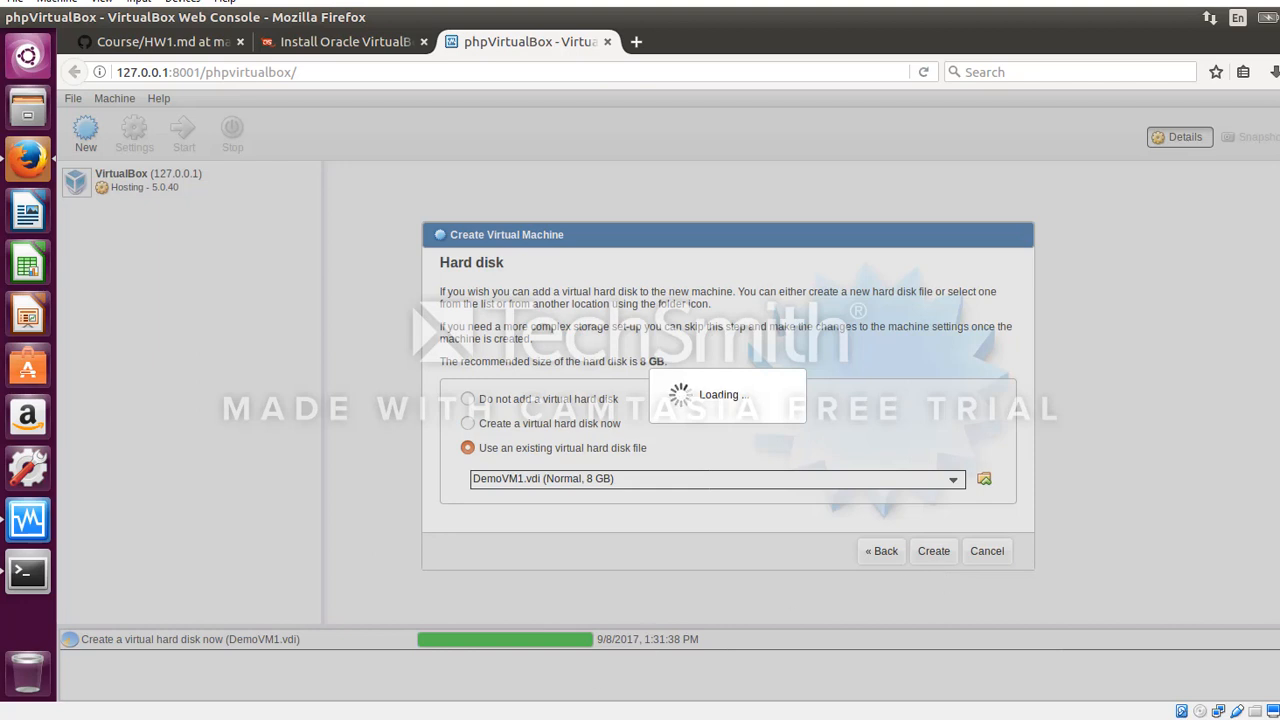
{"action": "left_click", "coordinate": [932, 552]}
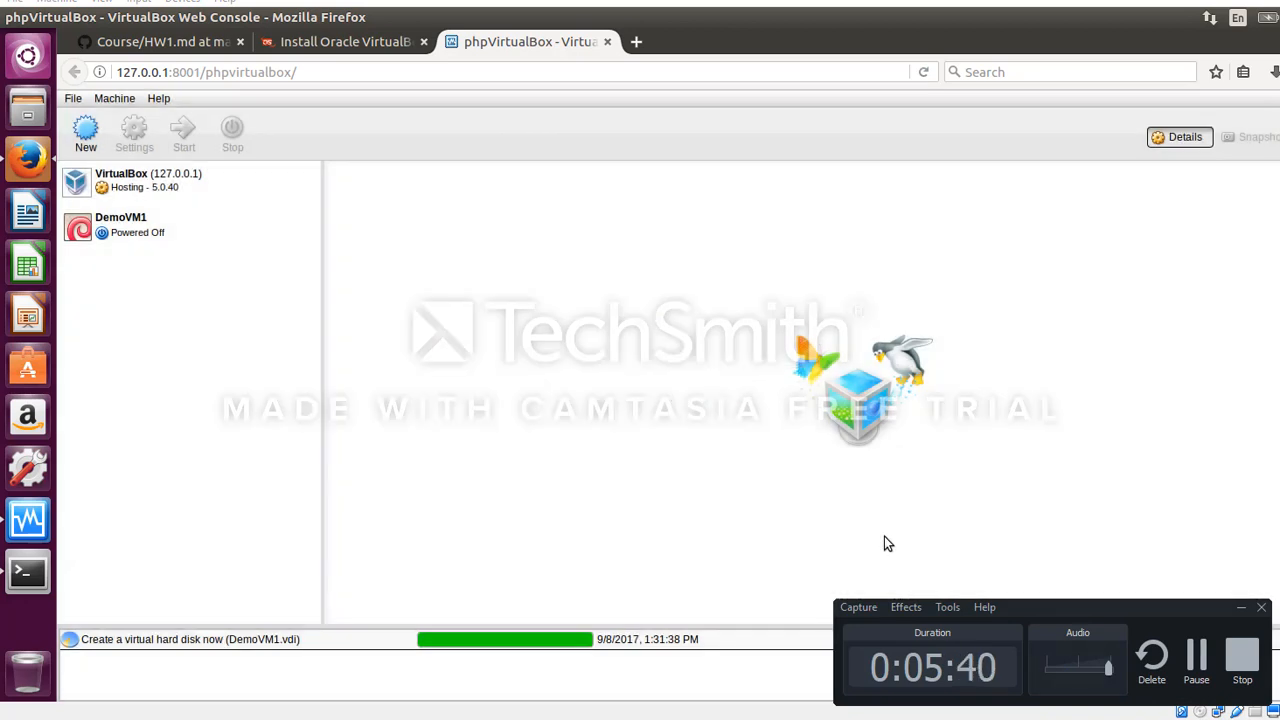
- Select DemoVM1 and start it with the host CD-ROM as start-up disk
{"action": "left_click", "coordinate": [150, 224]}
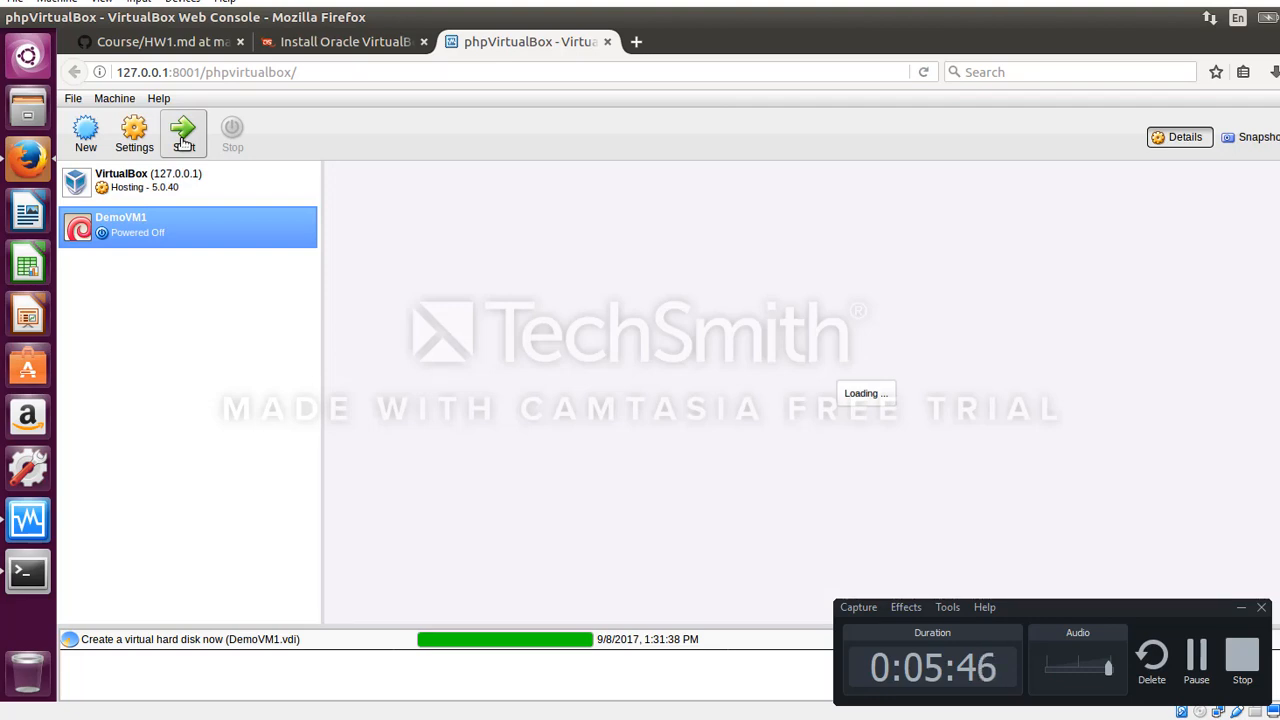
{"action": "left_click", "coordinate": [184, 132]}
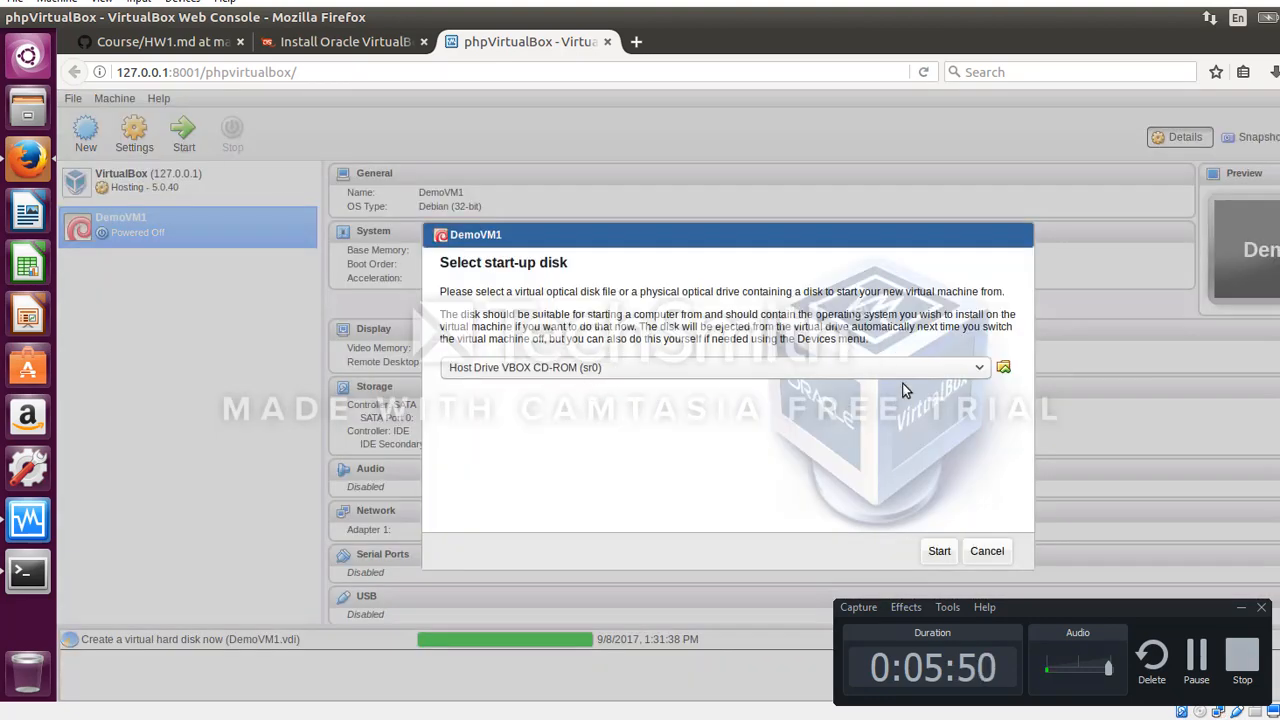
{"action": "mouse_move", "coordinate": [1004, 368]}
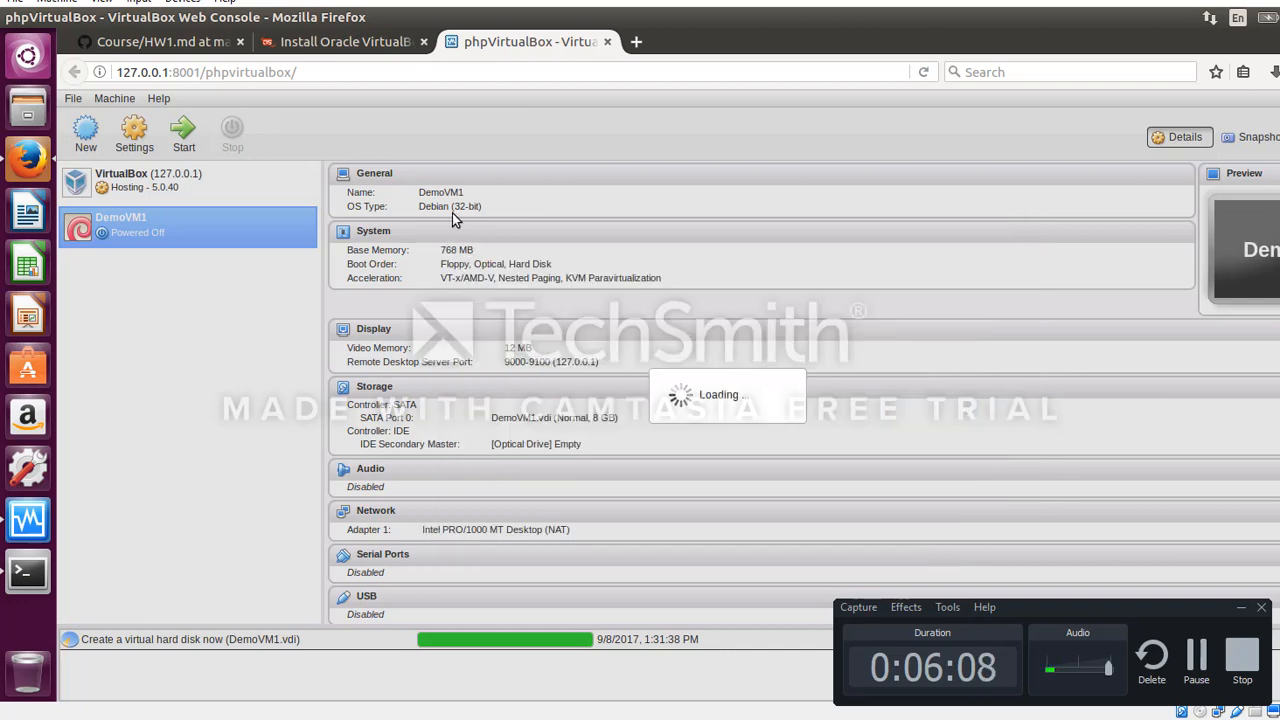
{"action": "mouse_move", "coordinate": [208, 238]}
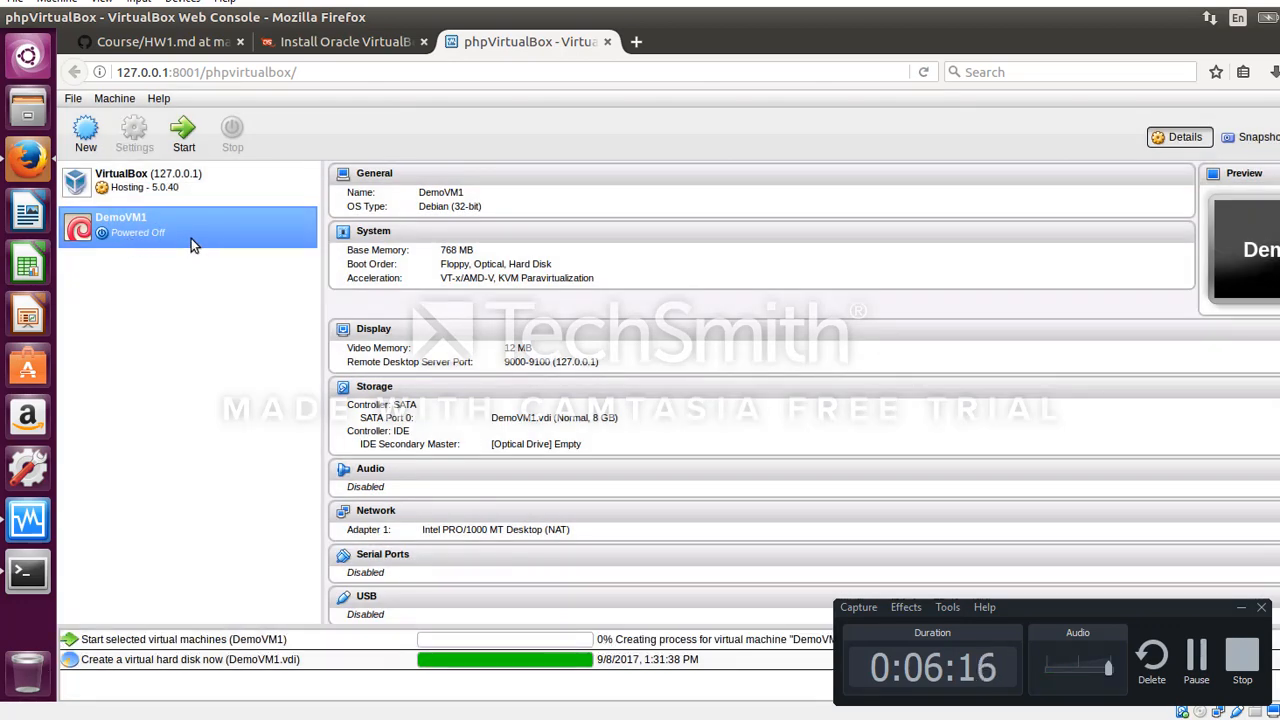
{"action": "mouse_move", "coordinate": [192, 240]}
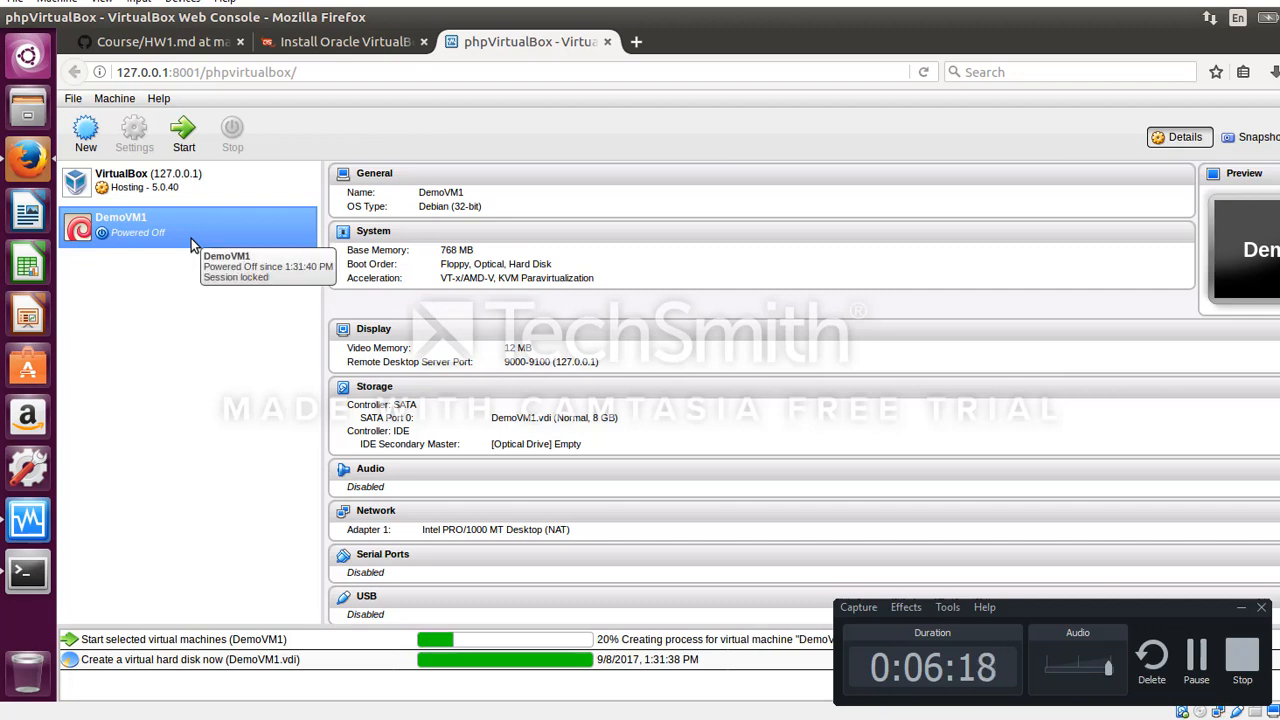
- Wait for DemoVM1's start task to reach Running
{"action": "left_click", "coordinate": [184, 130]}
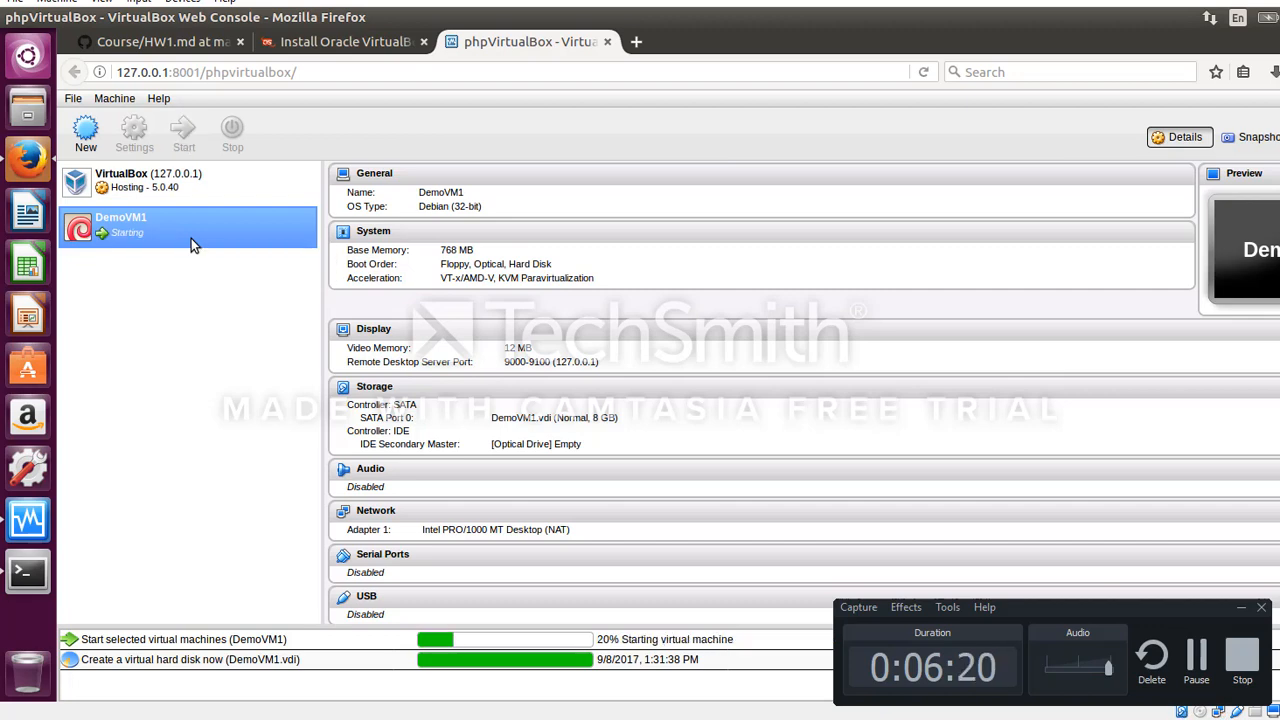
{"action": "mouse_move", "coordinate": [130, 248]}
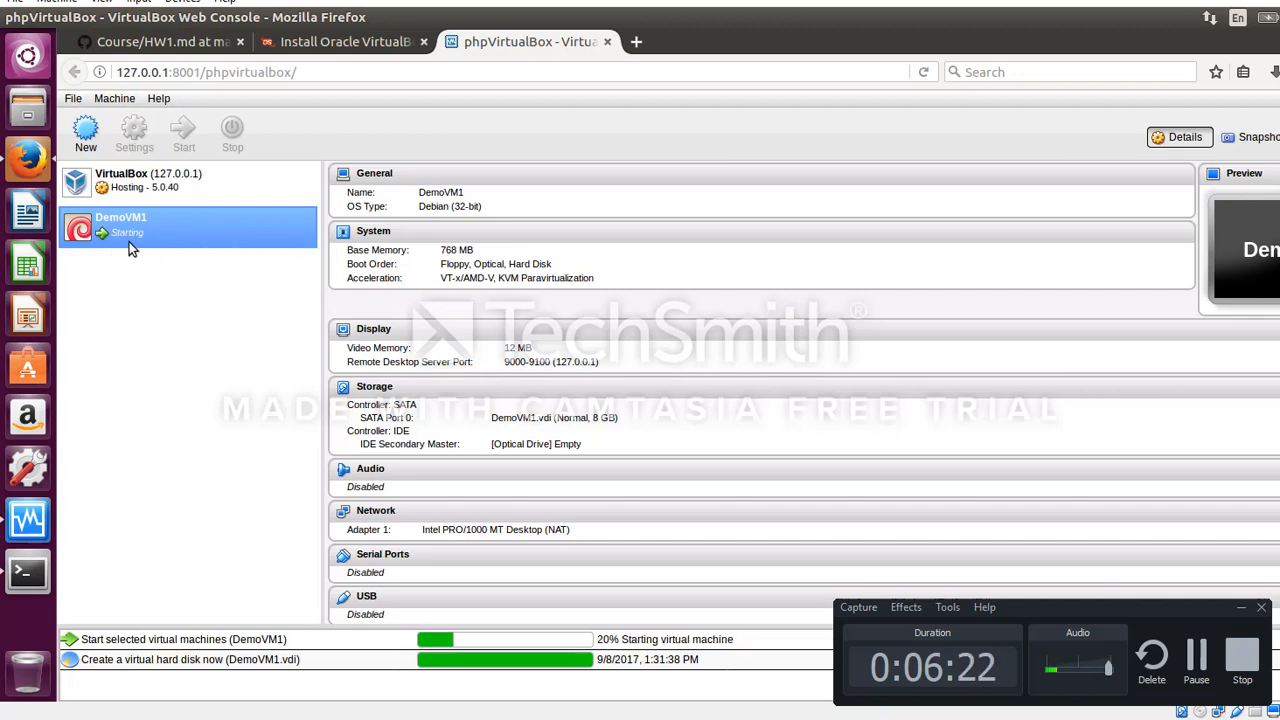
{"action": "mouse_move", "coordinate": [156, 244]}
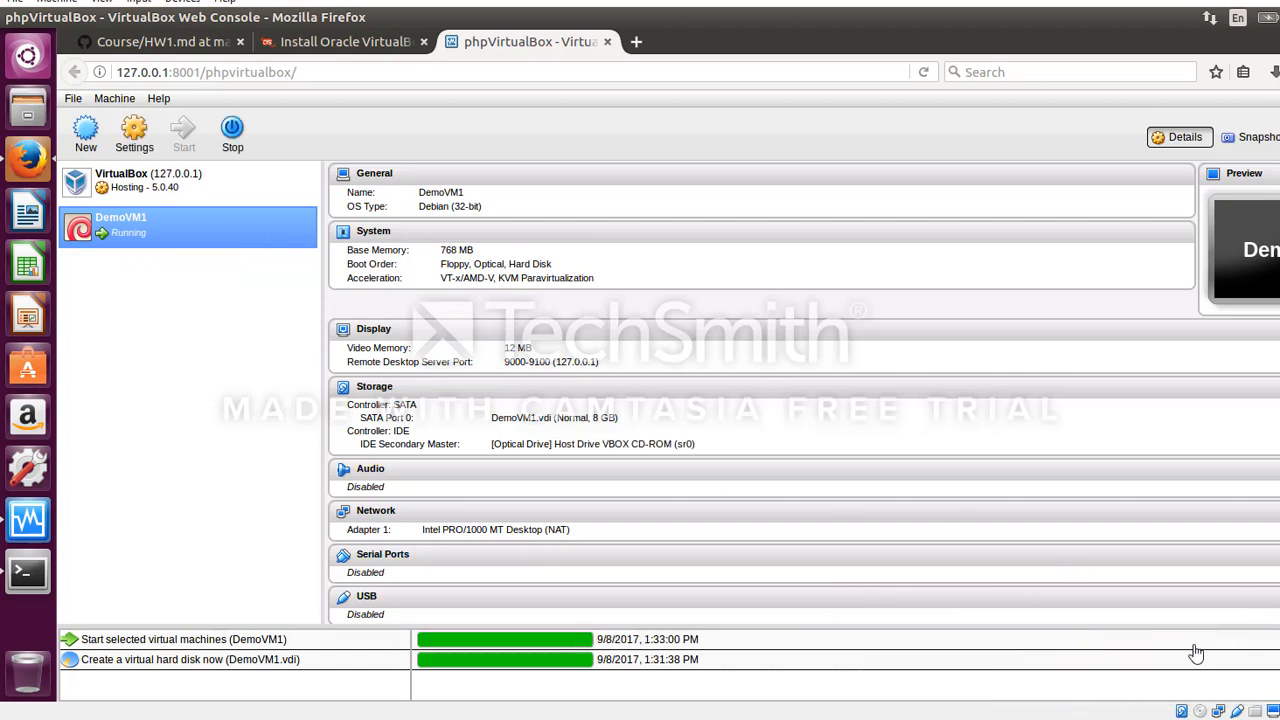
{"action": "mouse_move", "coordinate": [516, 648]}
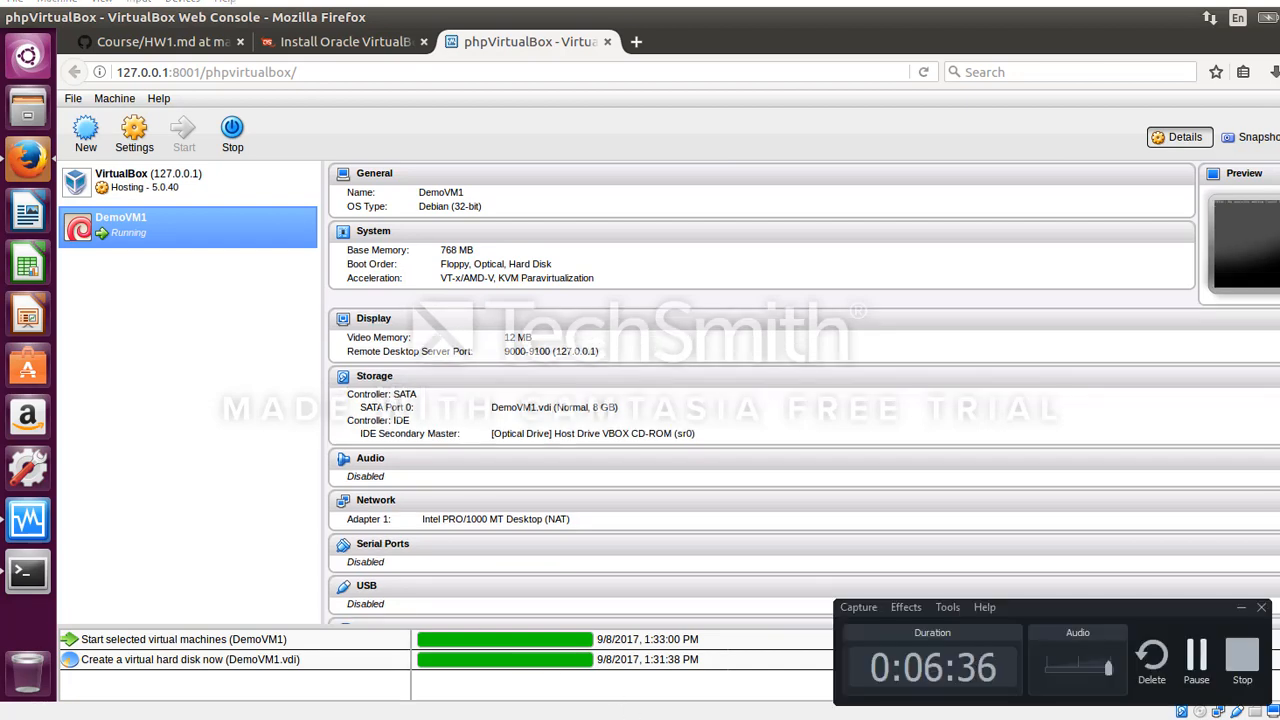
{"action": "mouse_move", "coordinate": [194, 444]}
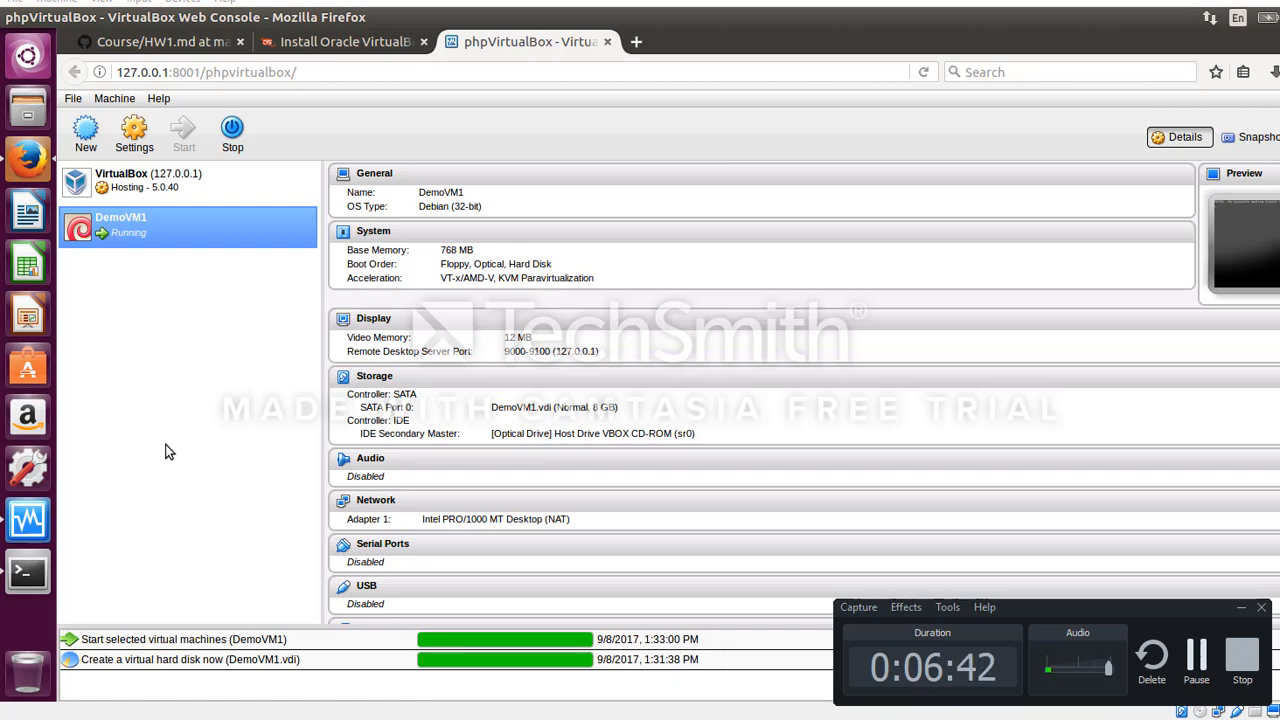
{"action": "mouse_move", "coordinate": [62, 472]}
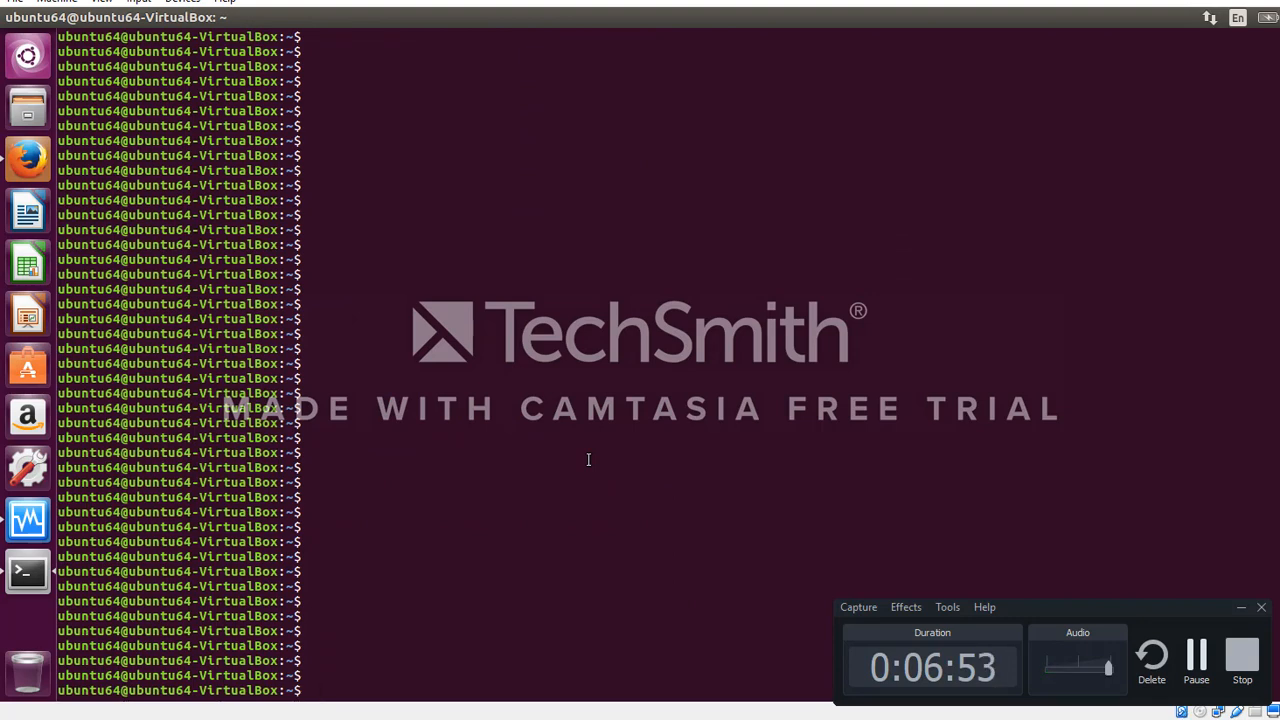
{"action": "type", "text": "vim provisioningVM."}
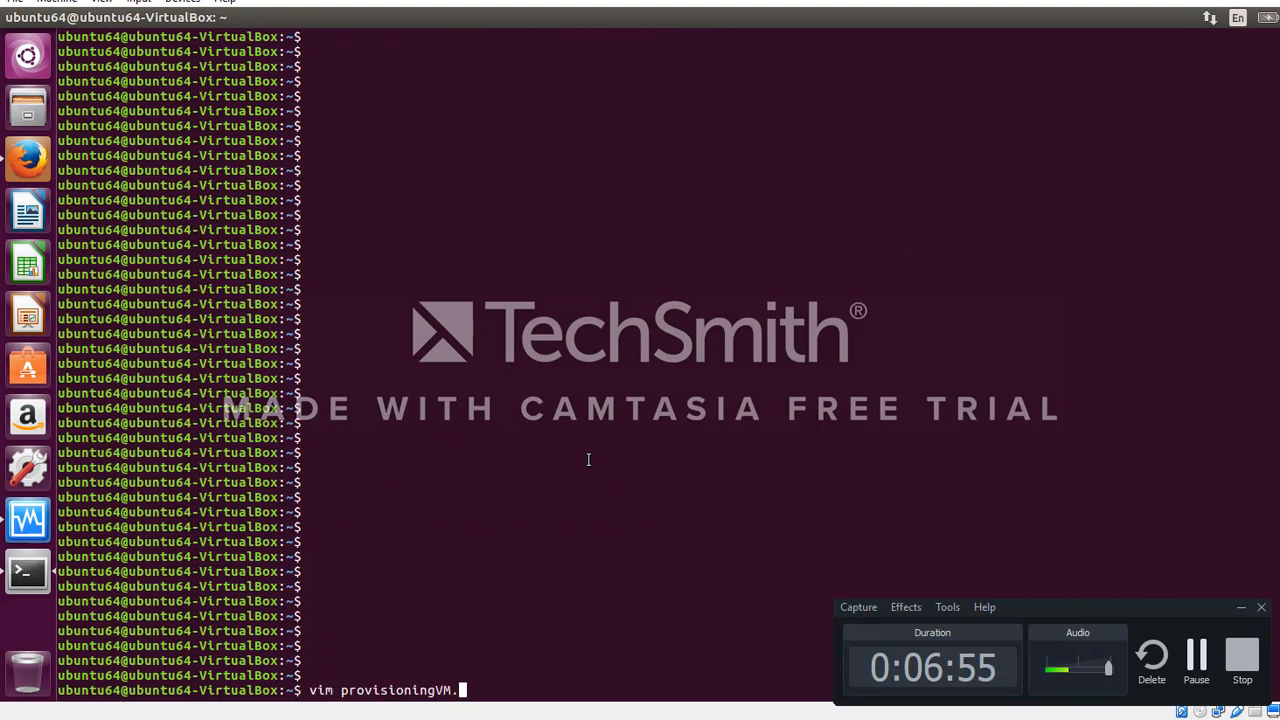
{"action": "type", "text": "yml"}
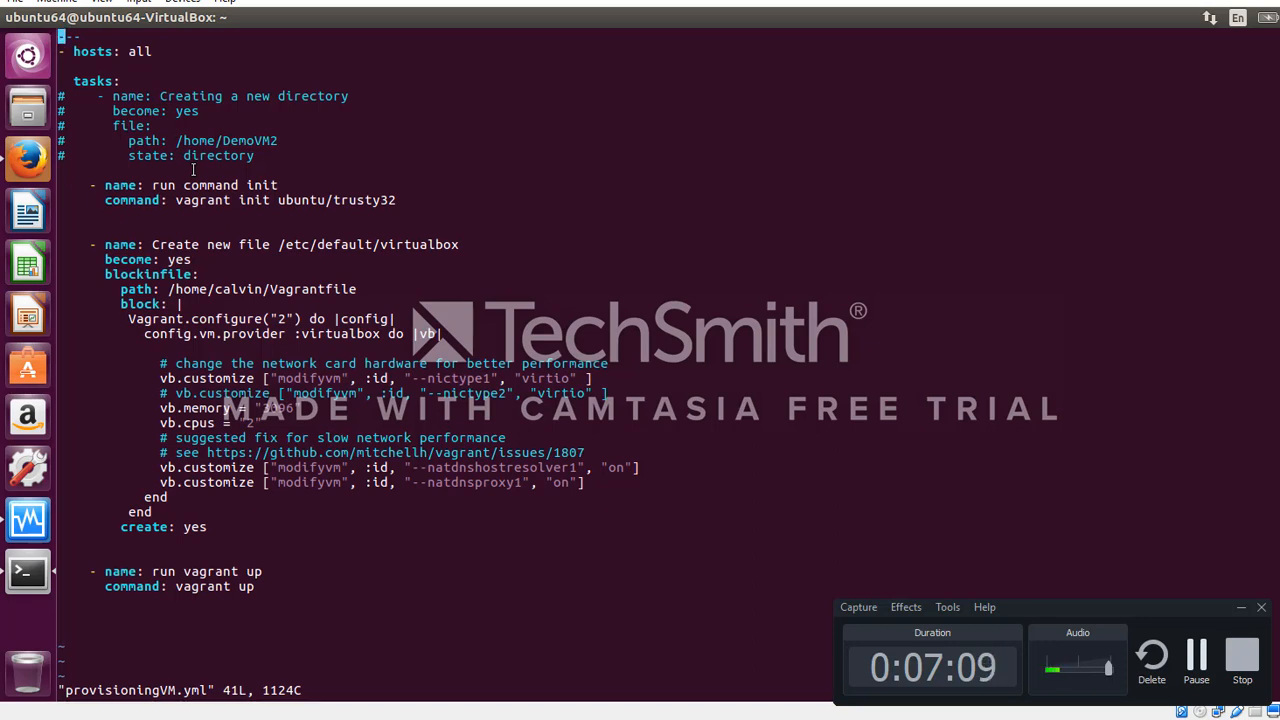
{"action": "mouse_move", "coordinate": [548, 134]}
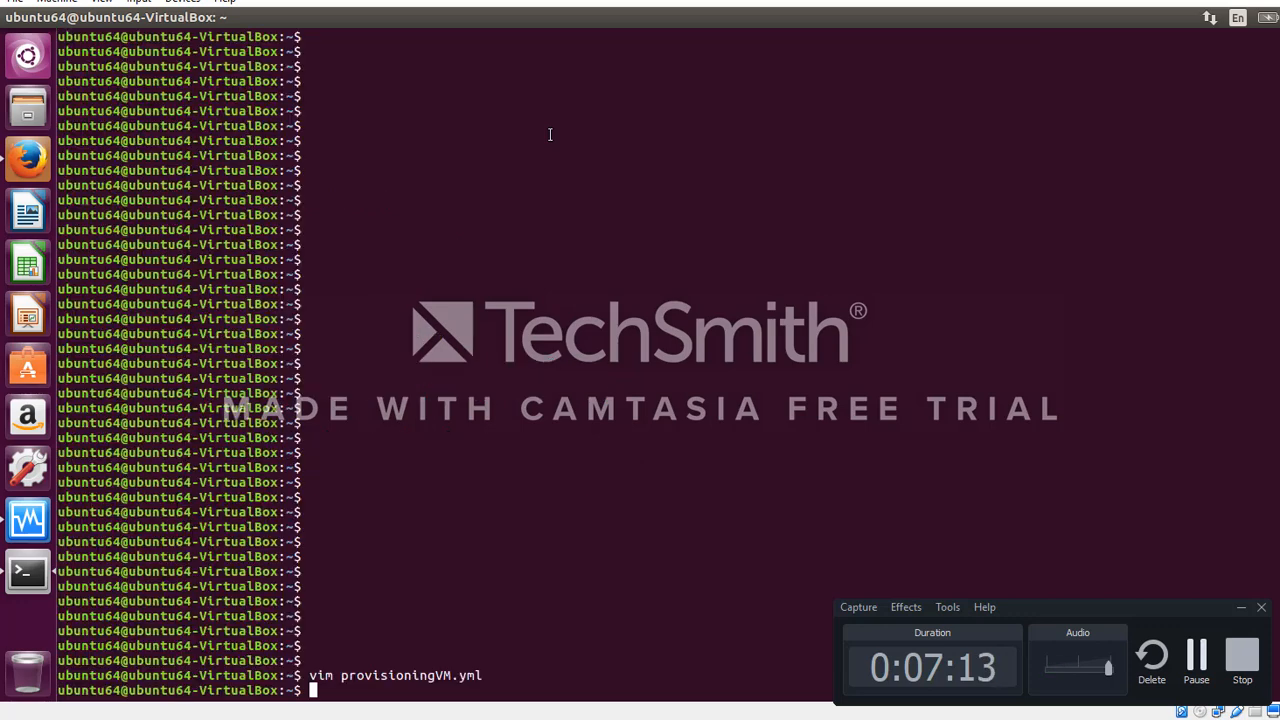
- Enter 'ansible-playbook provisioningVM.yml -i inventory' to run the provisioning playbook
{"action": "type", "text": "ansible-playbook configuration.yml -i inventory"}
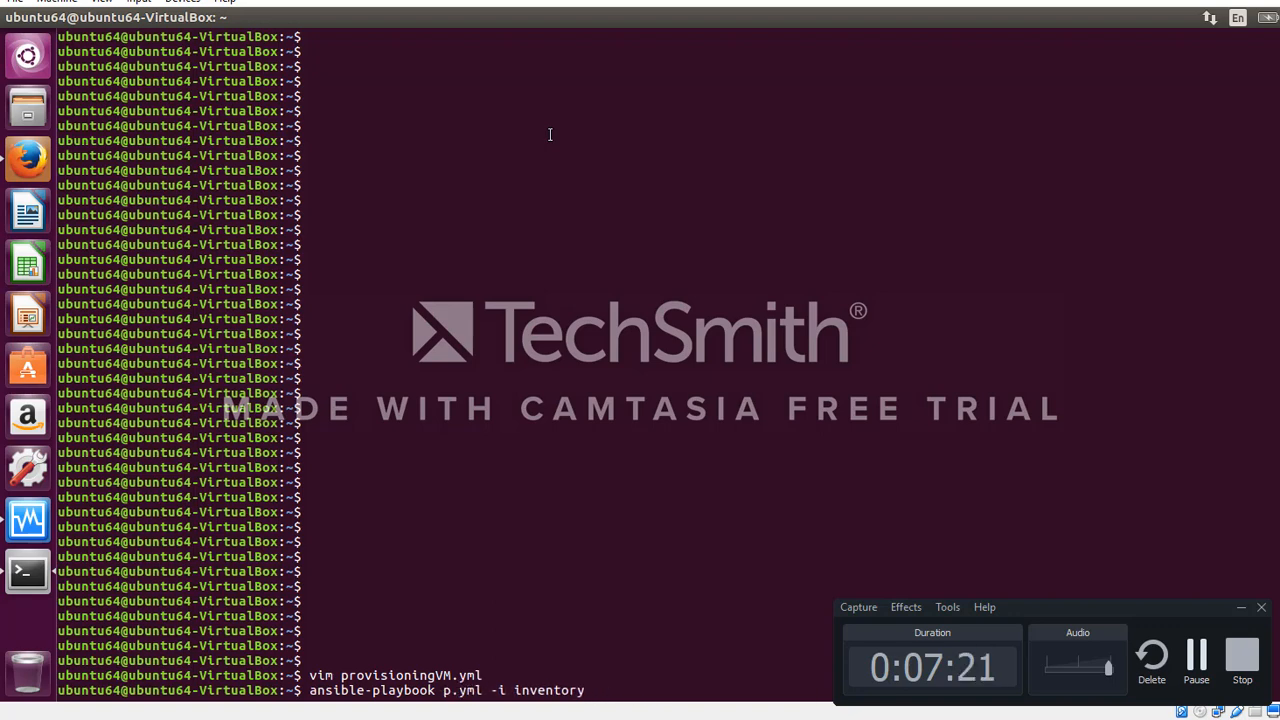
{"action": "type", "text": "provisioningVM"}
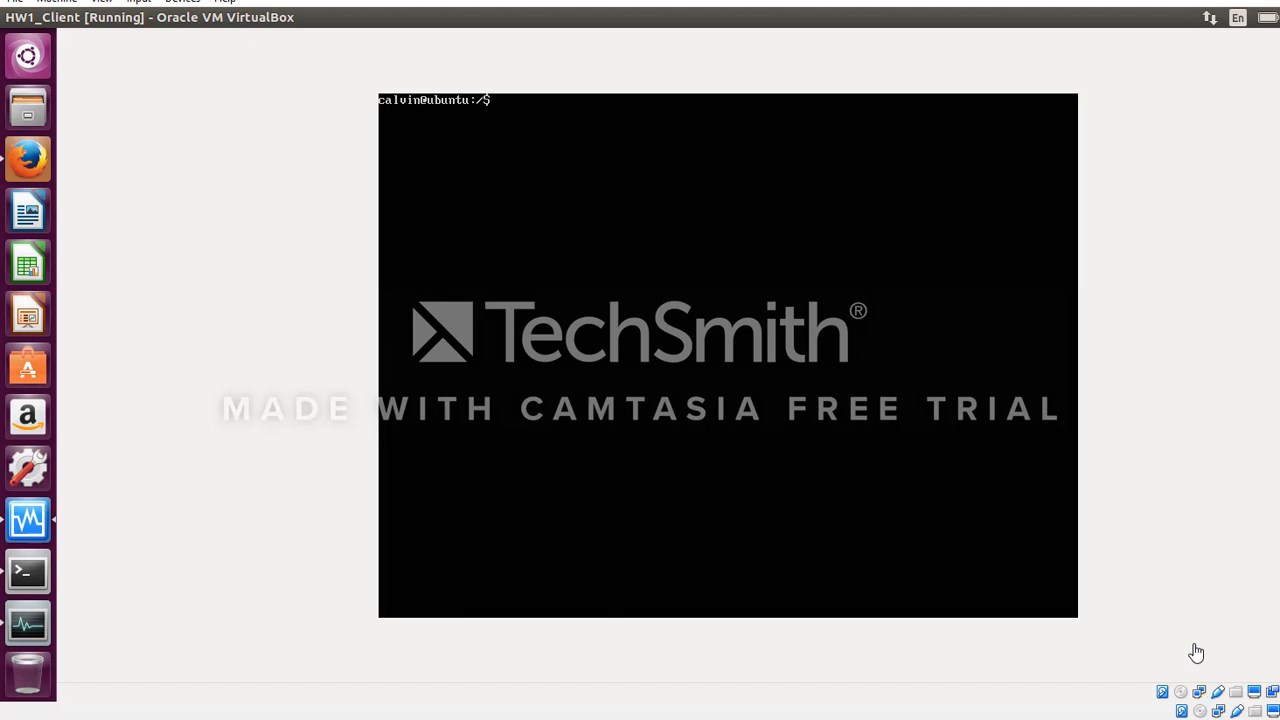
- Run 'vagrant global-status' in the HW1_Client shell to list Vagrant environments
{"action": "type", "text": "vagrant glo"}
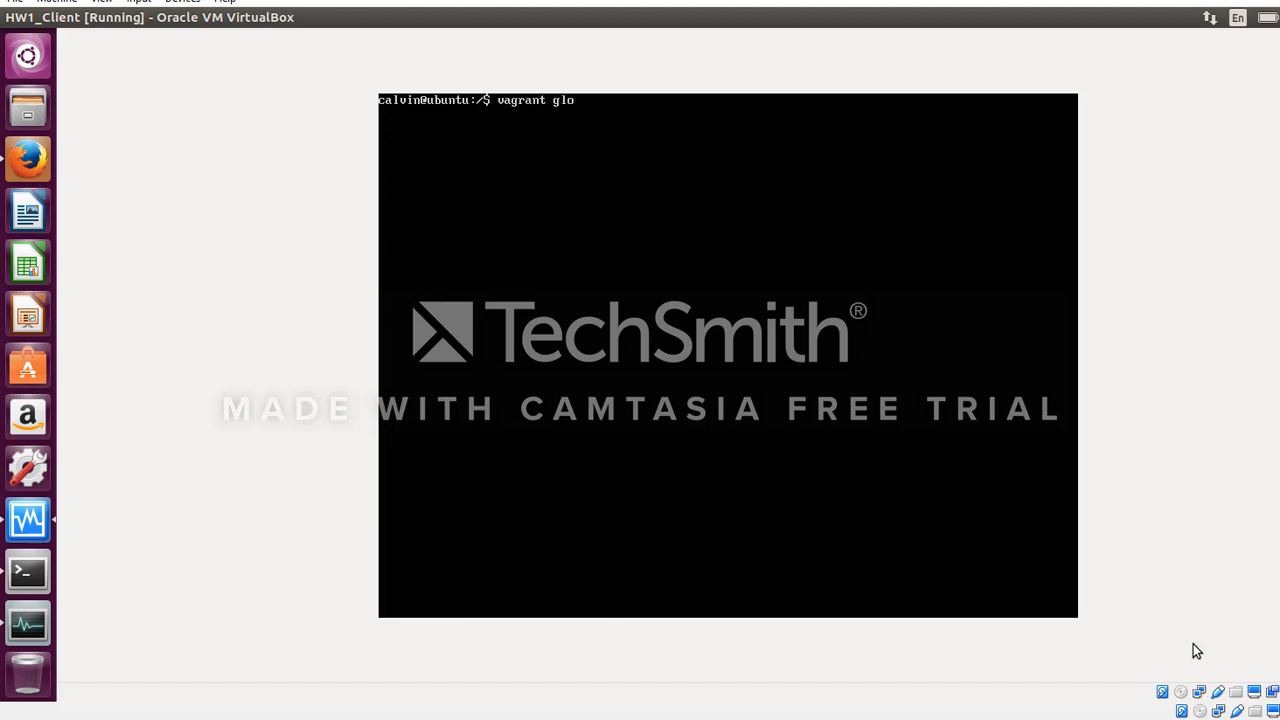
{"action": "type", "text": "bal-status"}
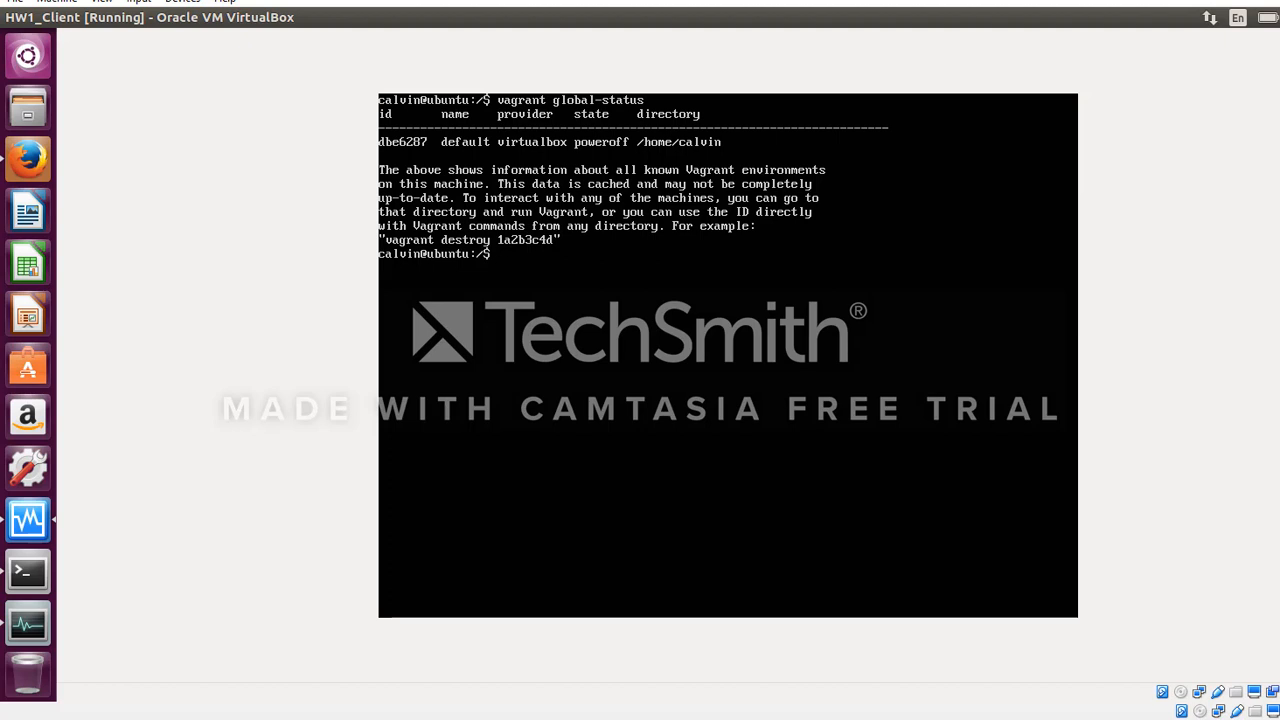
{"action": "mouse_move", "coordinate": [28, 160]}
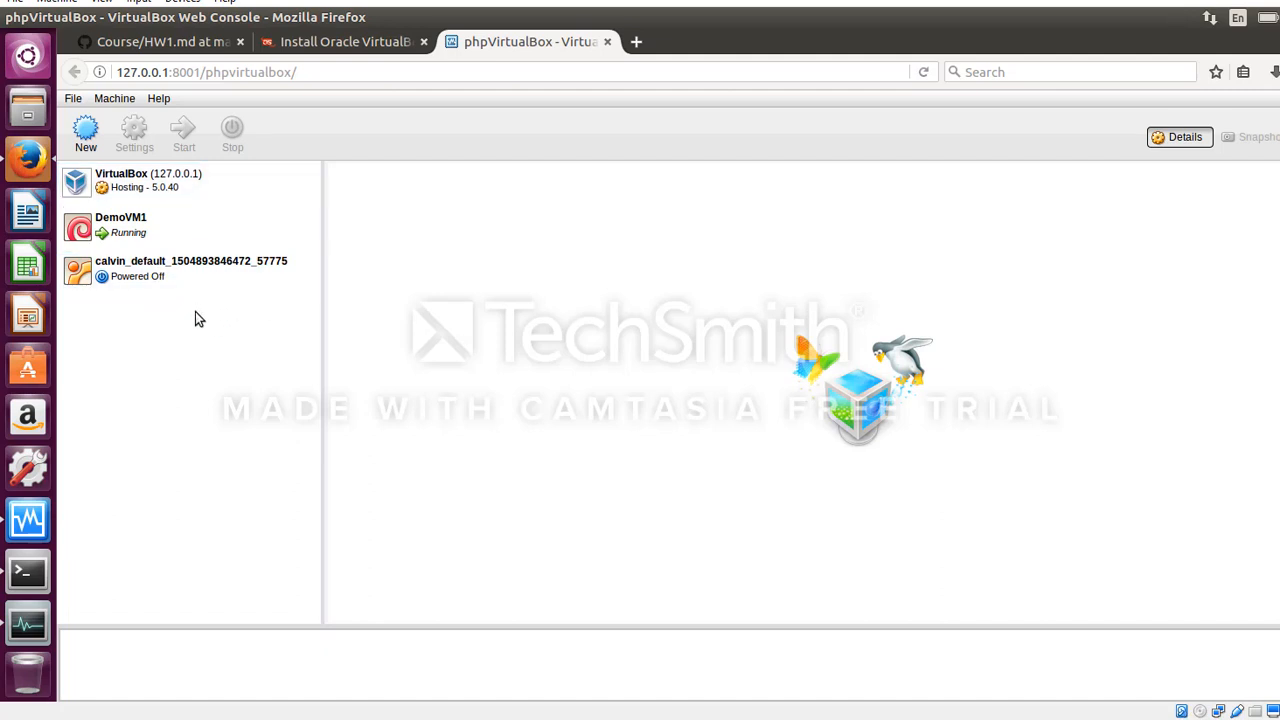
{"action": "left_click", "coordinate": [190, 268]}
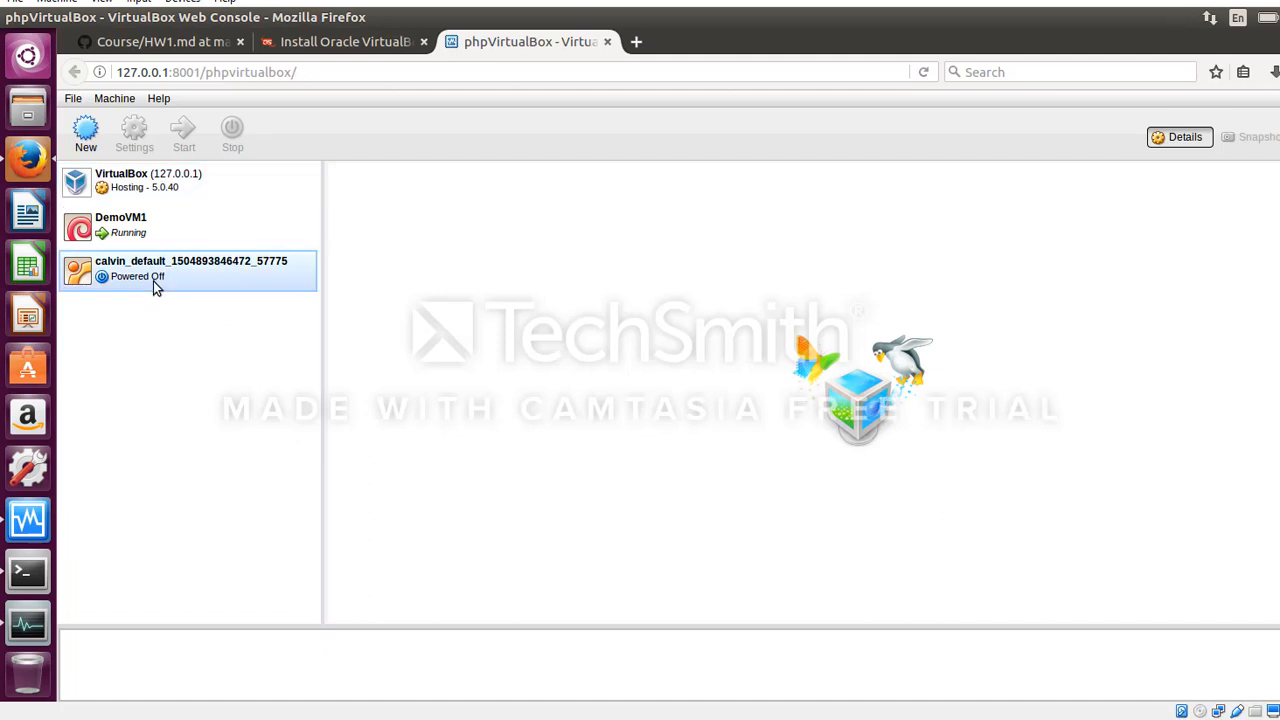
{"action": "mouse_move", "coordinate": [156, 288]}
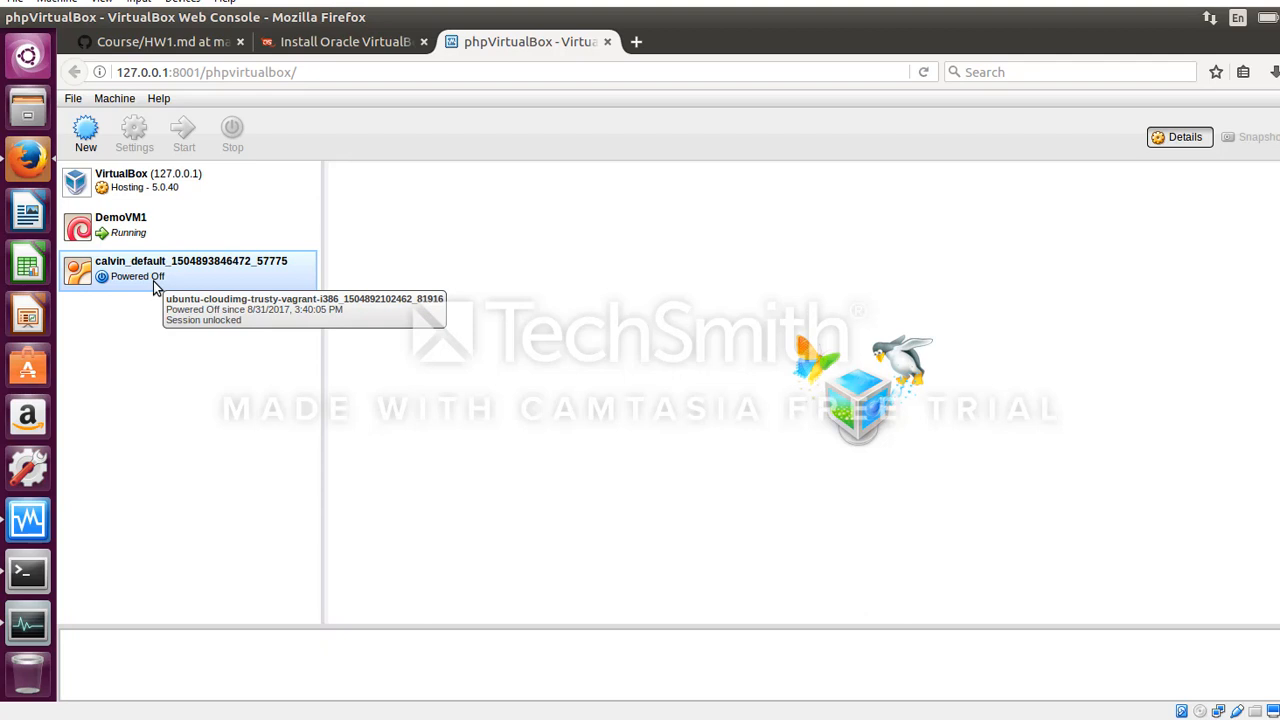
{"action": "mouse_move", "coordinate": [420, 666]}
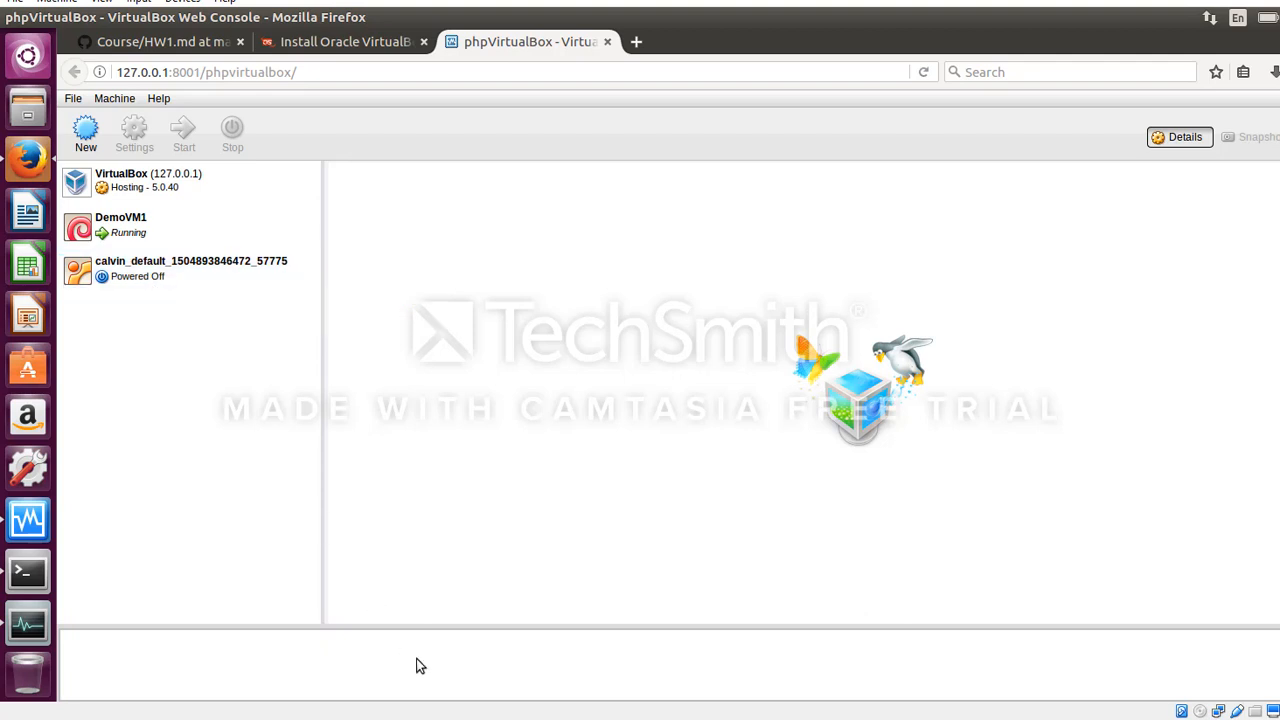